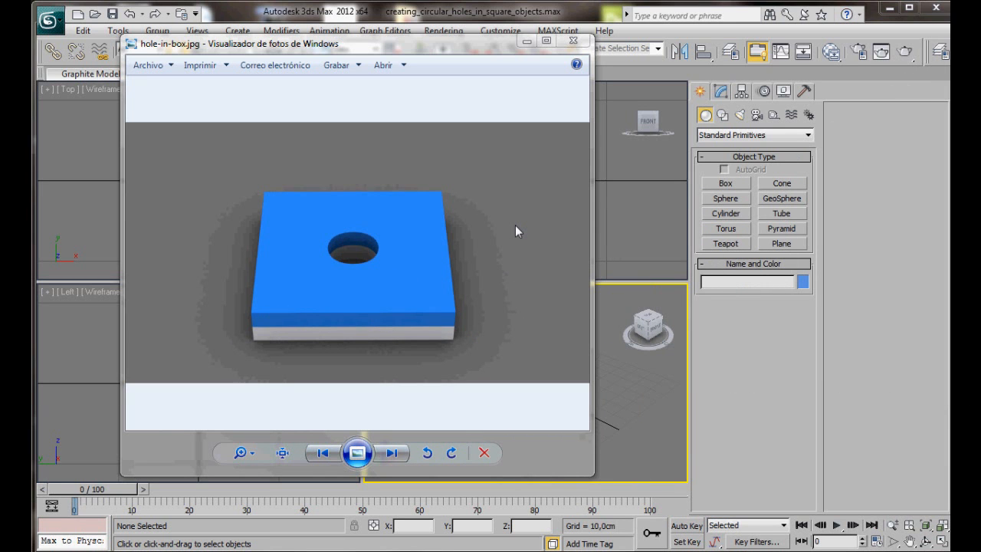
{"action": "mouse_move", "coordinate": [365, 297]}
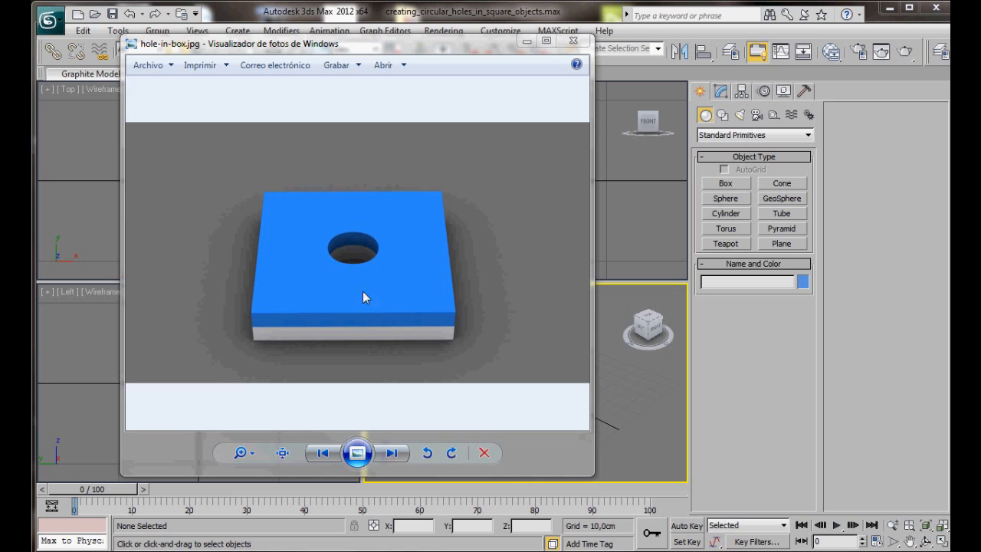
{"action": "mouse_move", "coordinate": [436, 198]}
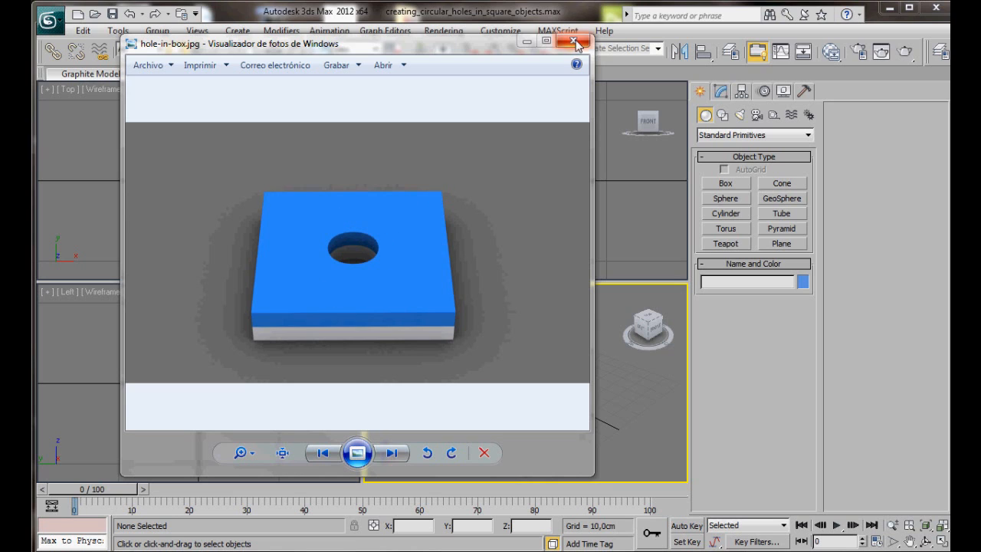
Close the Photo Viewer showing the hole-in-box reference image
{"action": "left_click", "coordinate": [574, 41]}
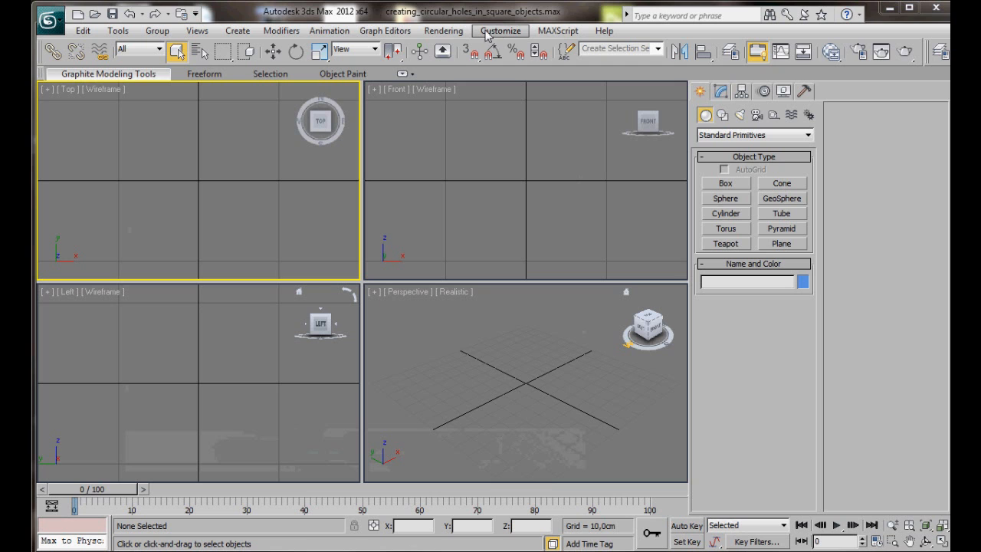
In Units Setup, choose Metric with Centimeters and confirm
{"action": "left_click", "coordinate": [500, 30]}
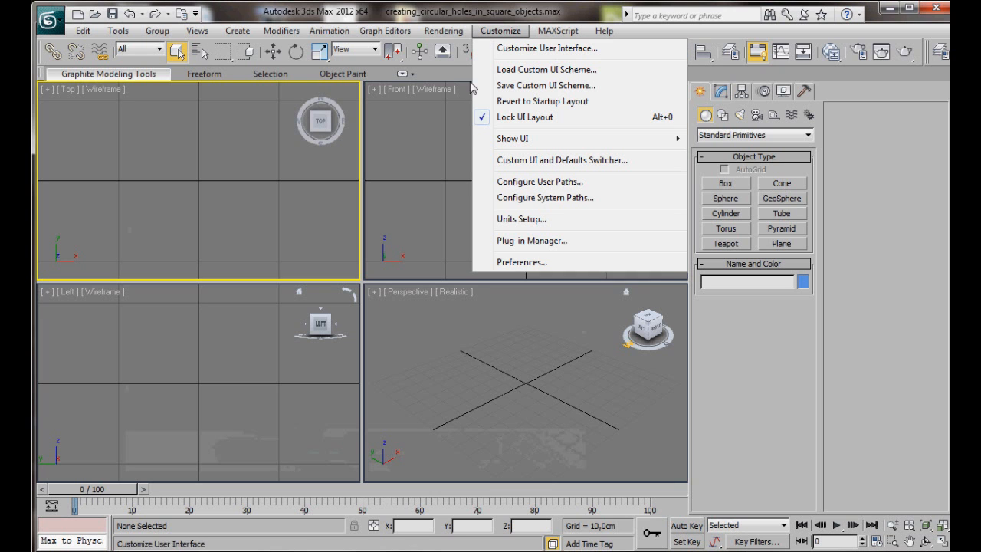
{"action": "mouse_move", "coordinate": [521, 217]}
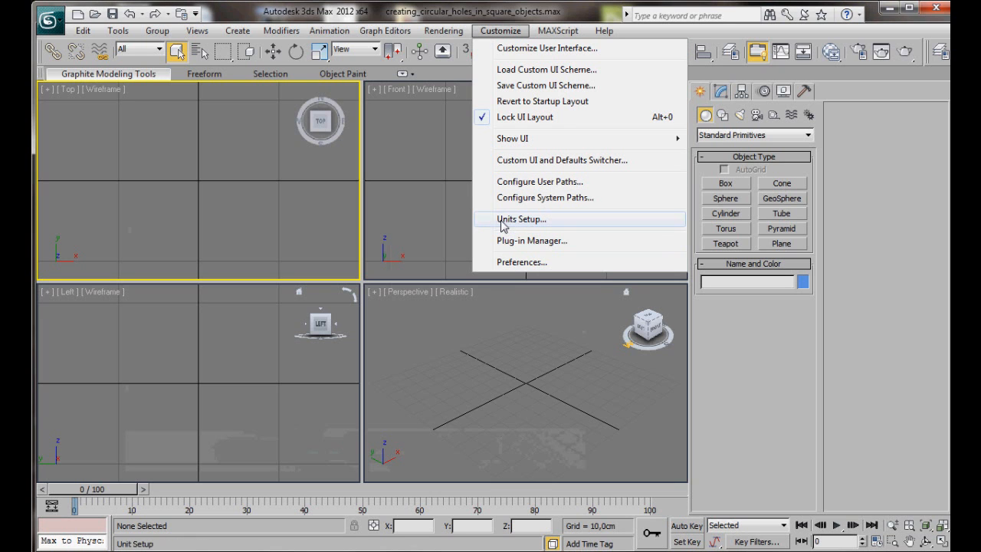
{"action": "left_click", "coordinate": [521, 219]}
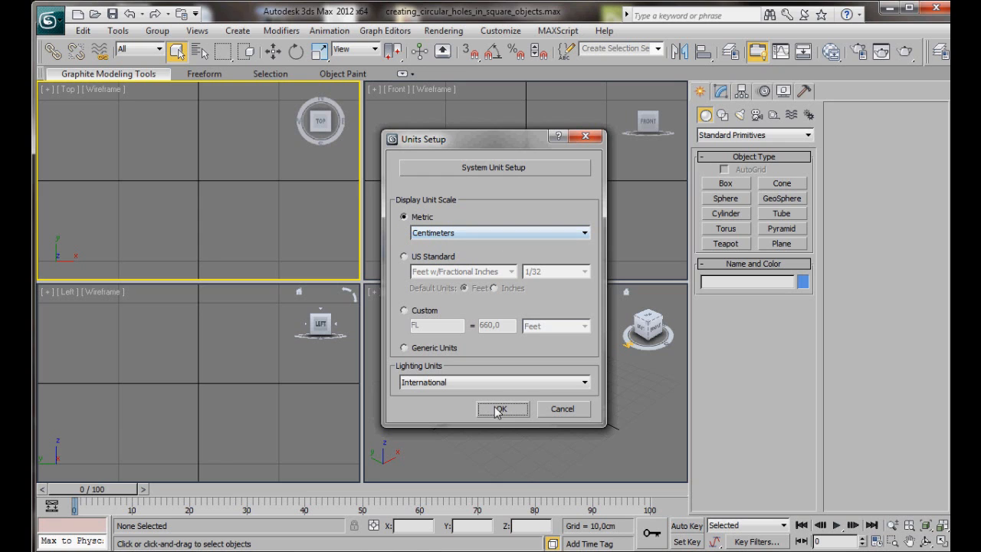
{"action": "left_click", "coordinate": [501, 407]}
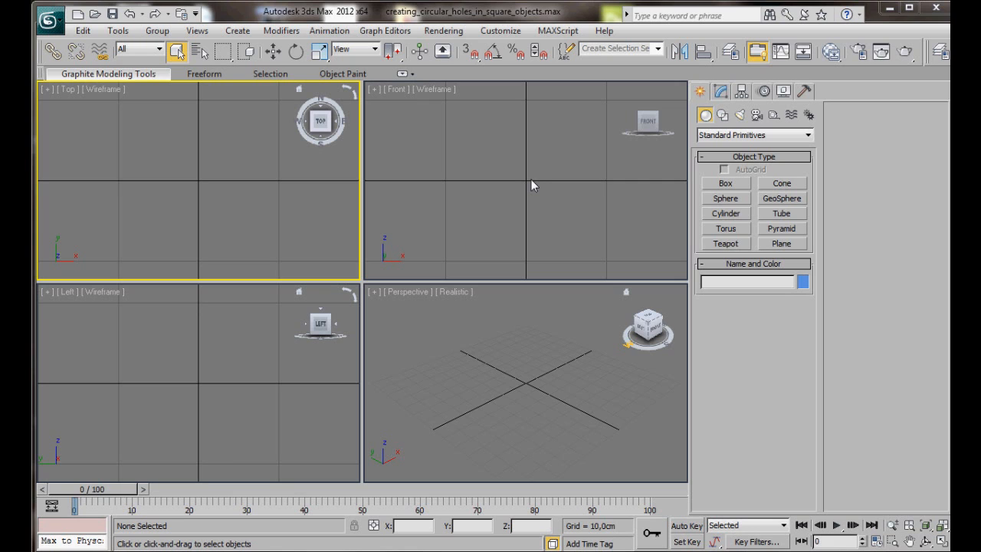
{"action": "mouse_move", "coordinate": [702, 93]}
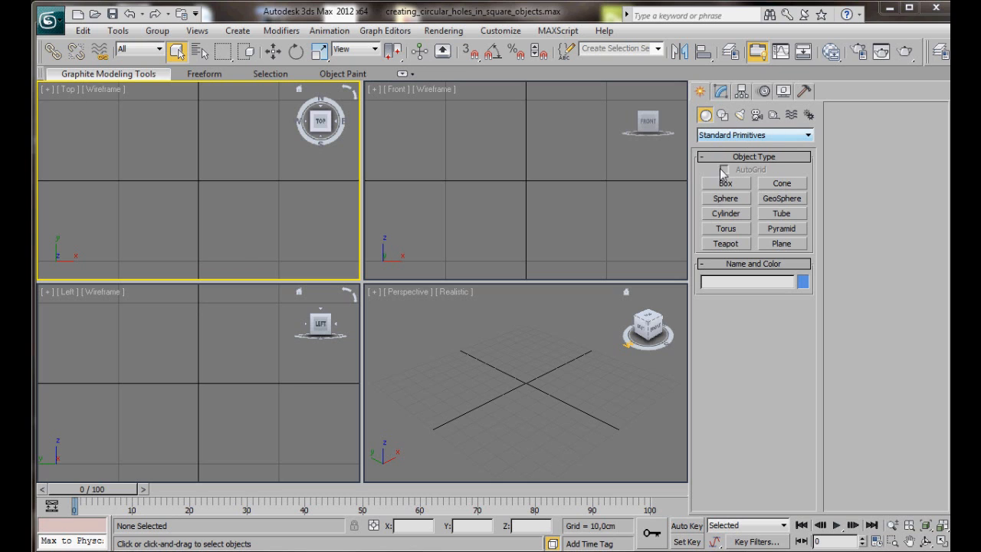
Draw a box in the Perspective view and size it 200 × 200 × 50 cm
{"action": "left_click", "coordinate": [725, 184]}
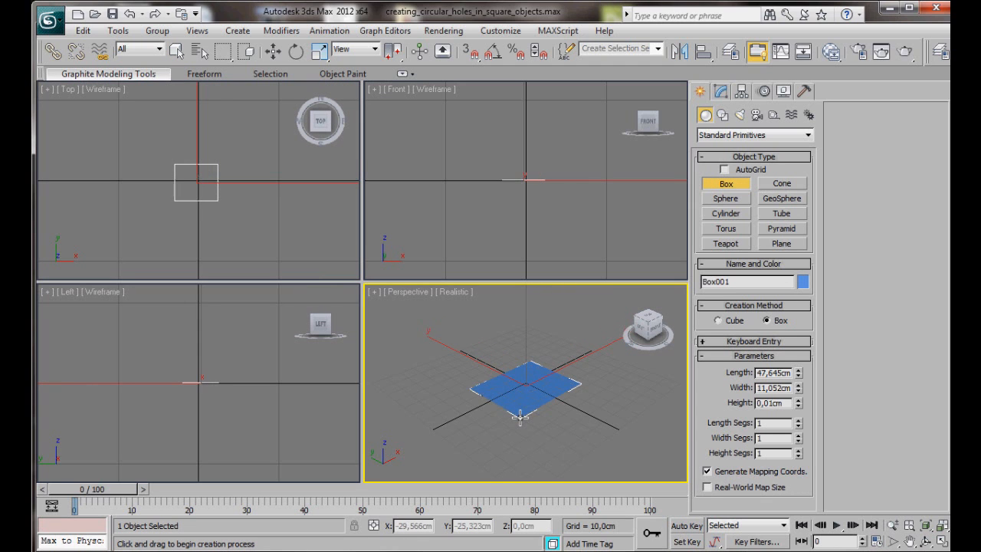
{"action": "left_click_drag", "start_coordinate": [521, 414], "coordinate": [521, 360]}
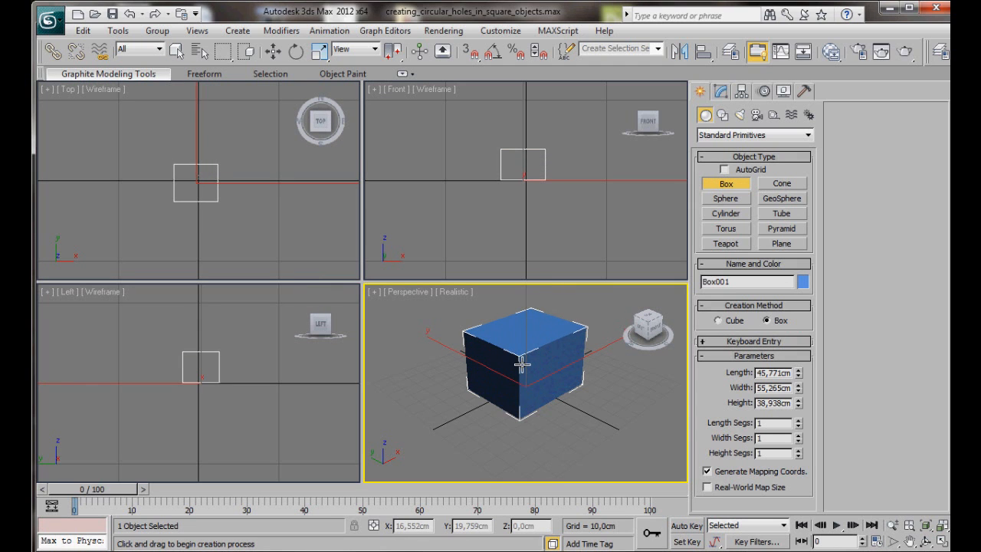
{"action": "left_click", "coordinate": [720, 92]}
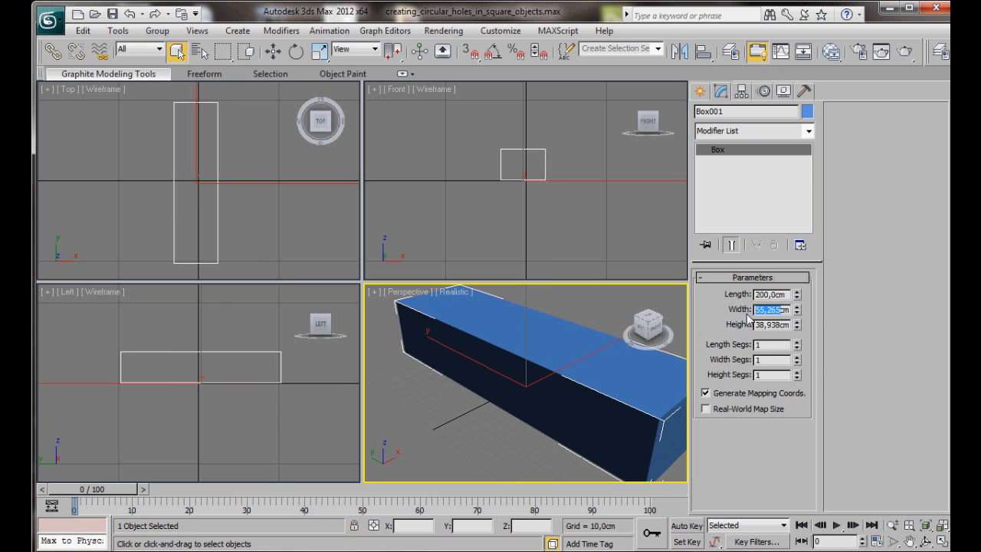
{"action": "type", "text": "200,0cm"}
{"action": "left_click", "coordinate": [774, 325]}
{"action": "type", "text": "50"}
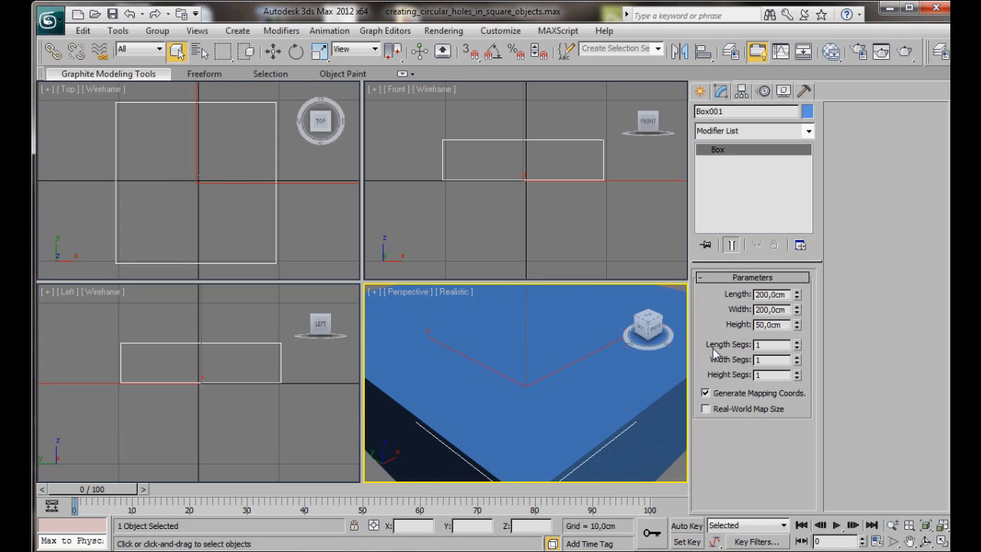
Raise the box's length and width segments to 3 and height segments to 2
{"action": "left_click", "coordinate": [796, 341]}
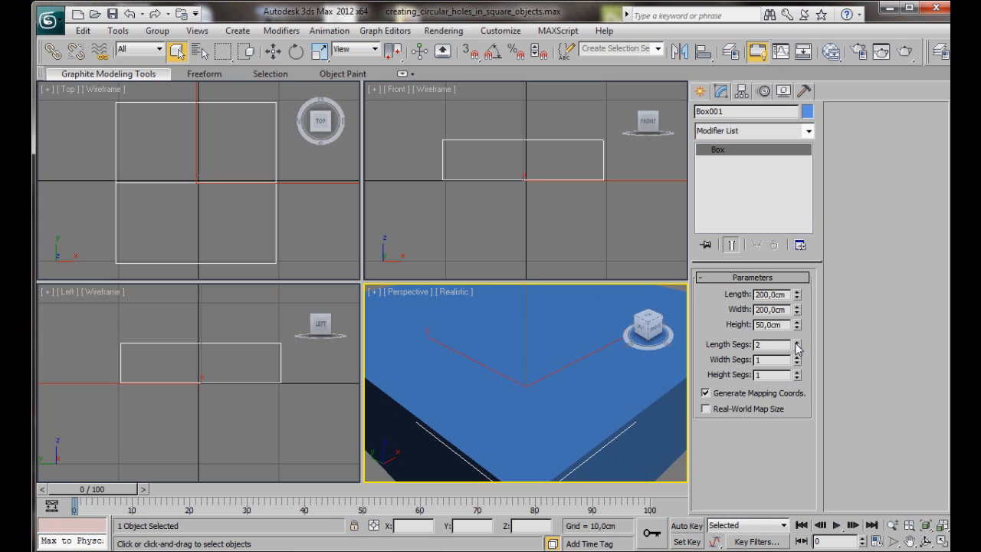
{"action": "left_click", "coordinate": [796, 341]}
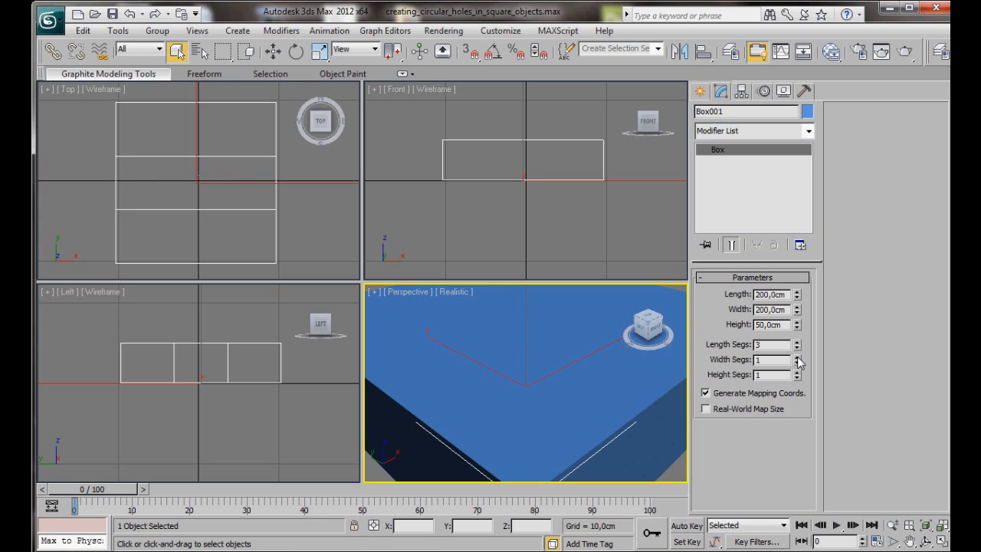
{"action": "left_click", "coordinate": [797, 356]}
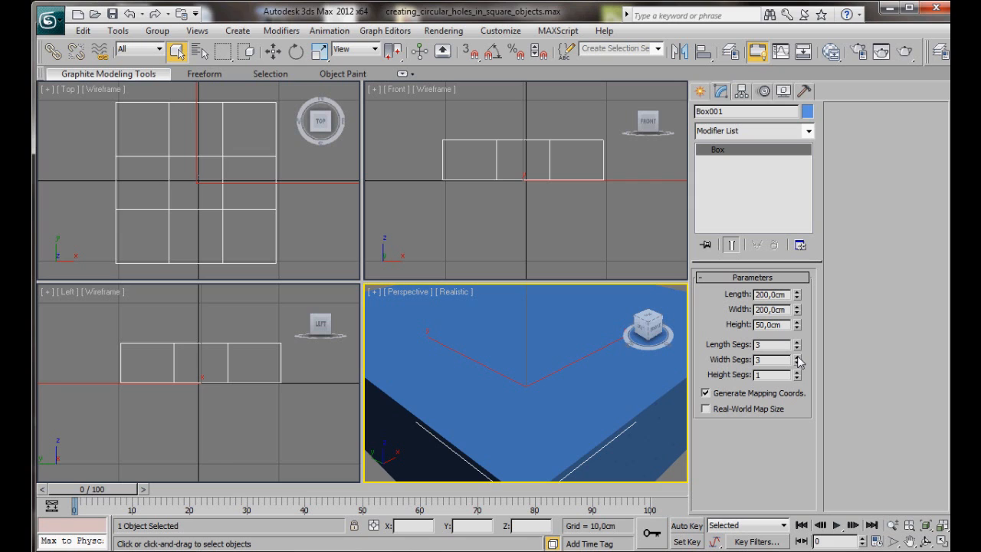
{"action": "left_click", "coordinate": [797, 373]}
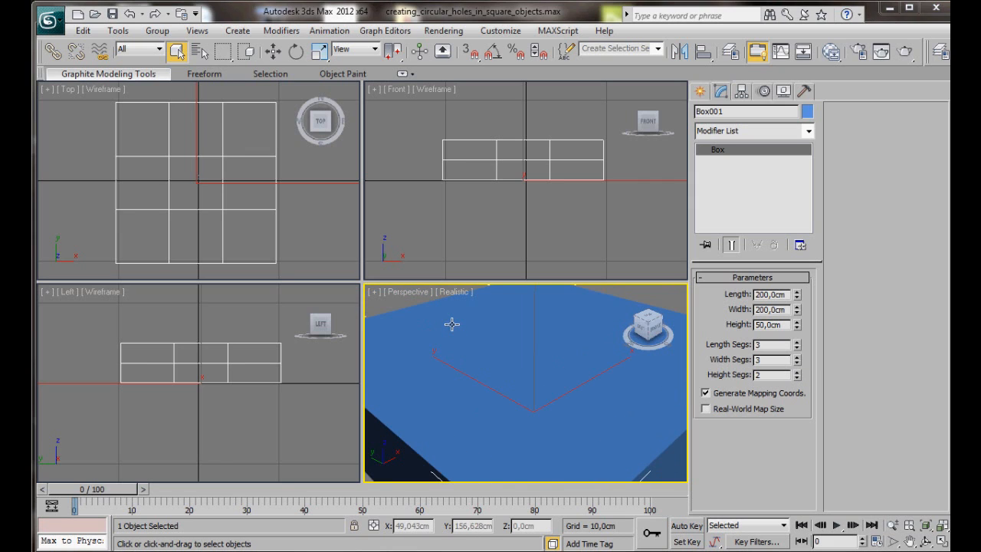
{"action": "mouse_move", "coordinate": [460, 312]}
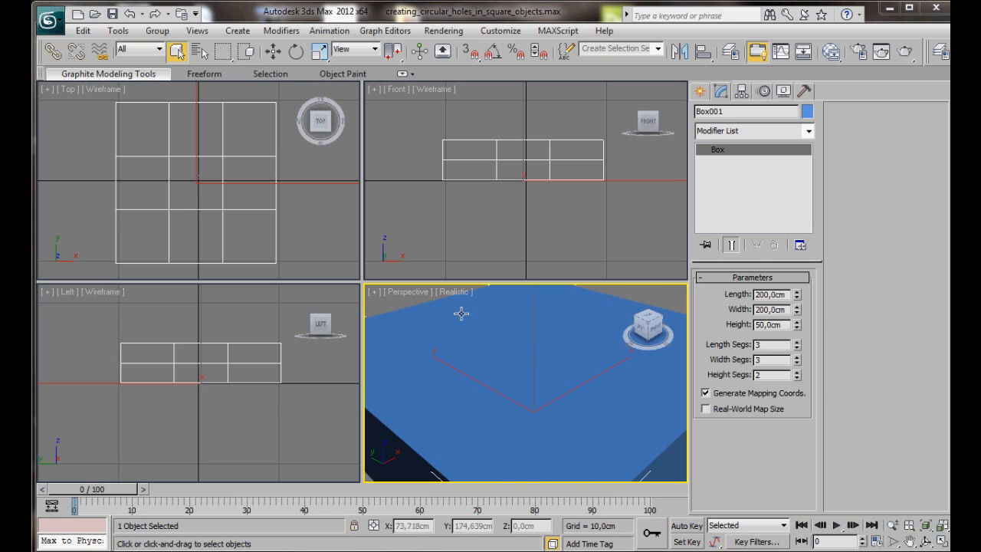
{"action": "mouse_move", "coordinate": [454, 298]}
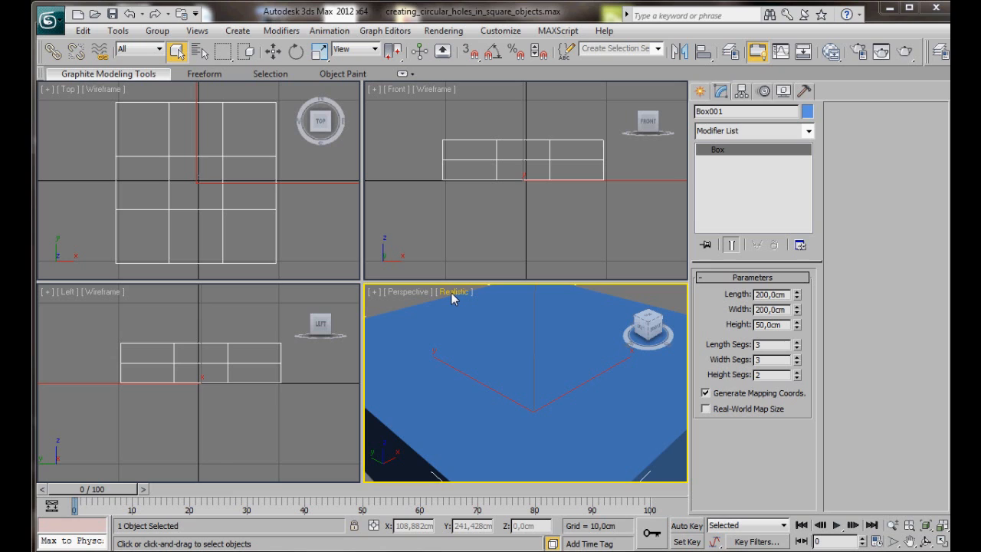
{"action": "mouse_move", "coordinate": [453, 300]}
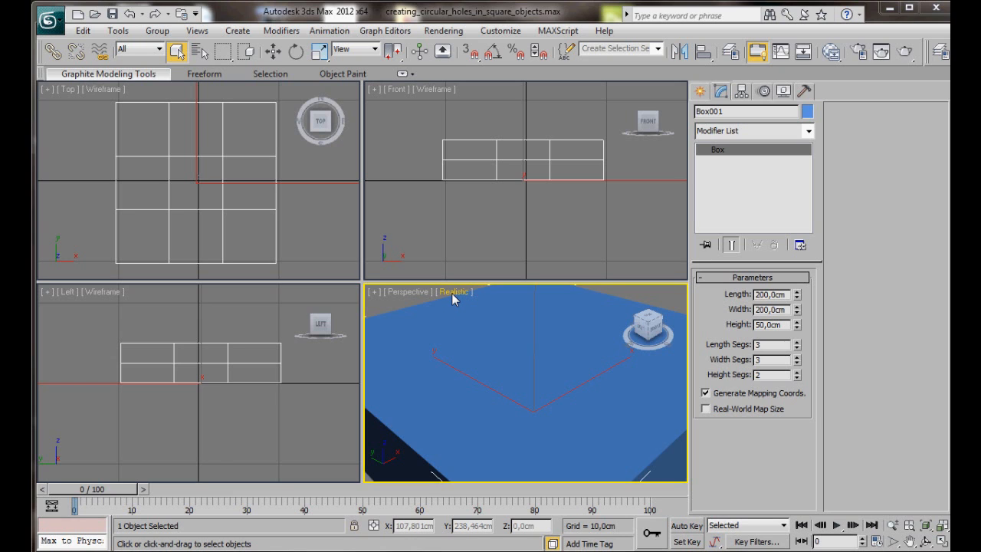
Enable Edged Faces on the Realistic perspective viewport
{"action": "left_click", "coordinate": [454, 291]}
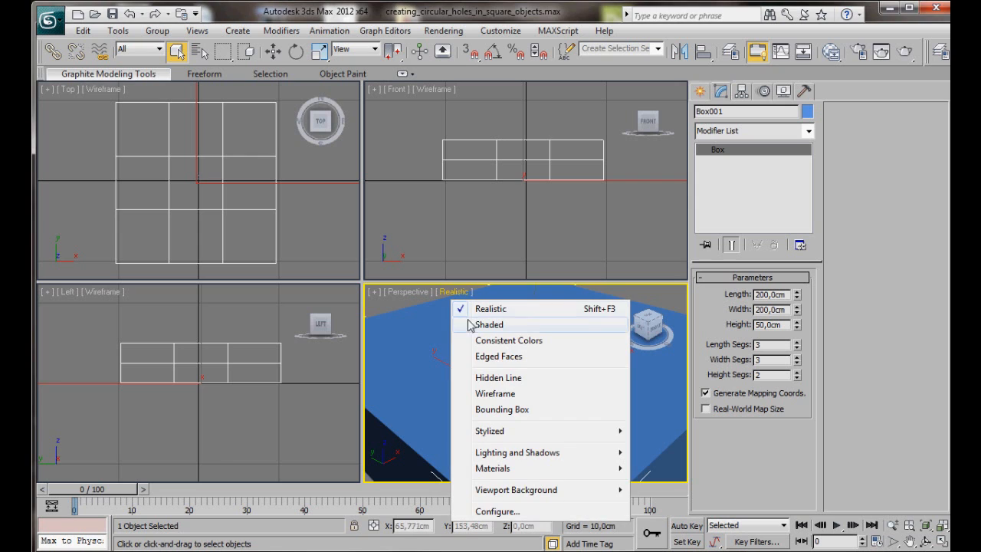
{"action": "mouse_move", "coordinate": [478, 362]}
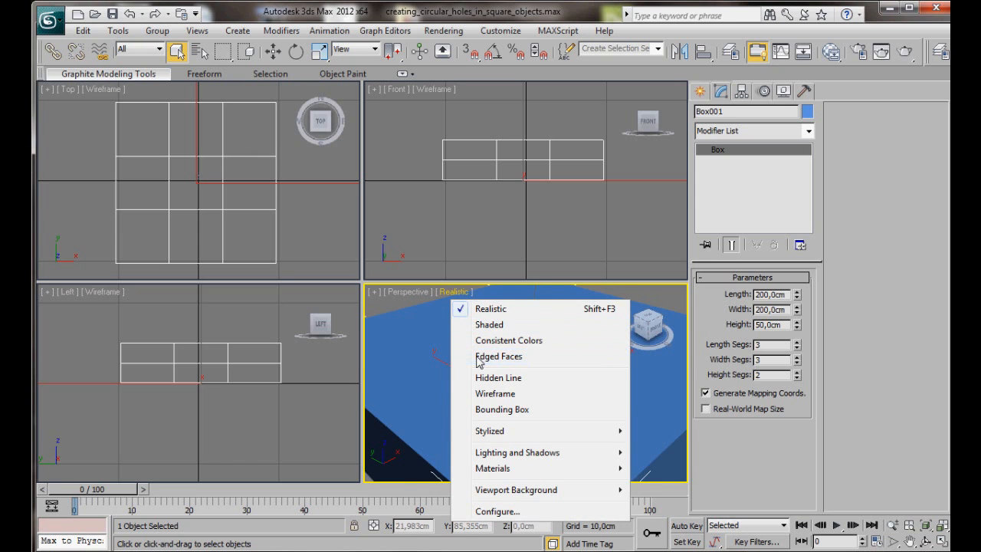
{"action": "left_click", "coordinate": [498, 356]}
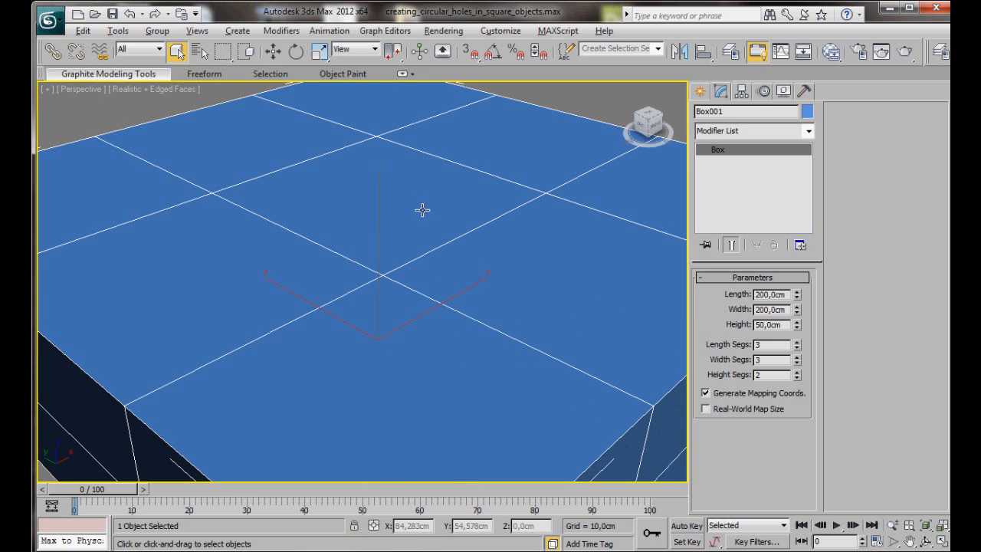
{"action": "mouse_move", "coordinate": [351, 153]}
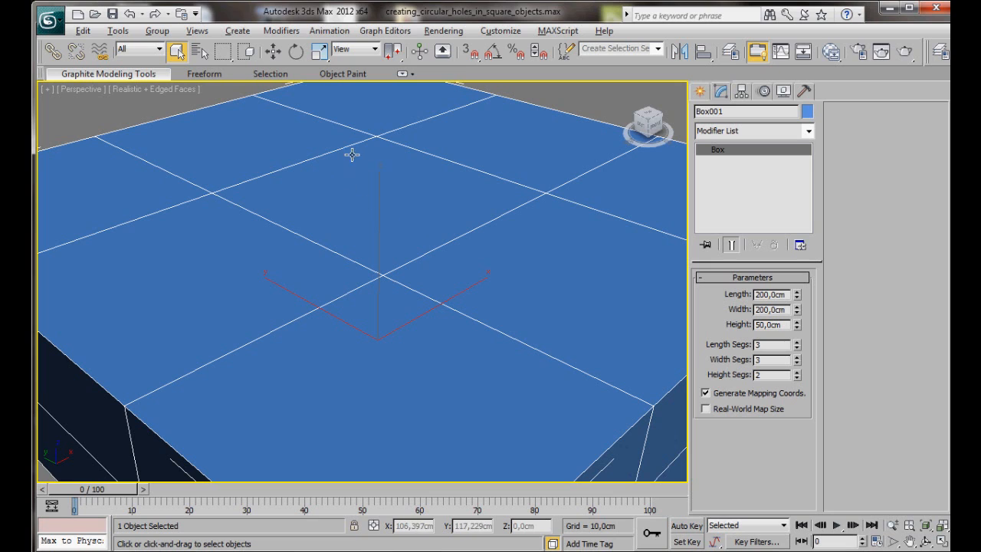
{"action": "mouse_move", "coordinate": [372, 158]}
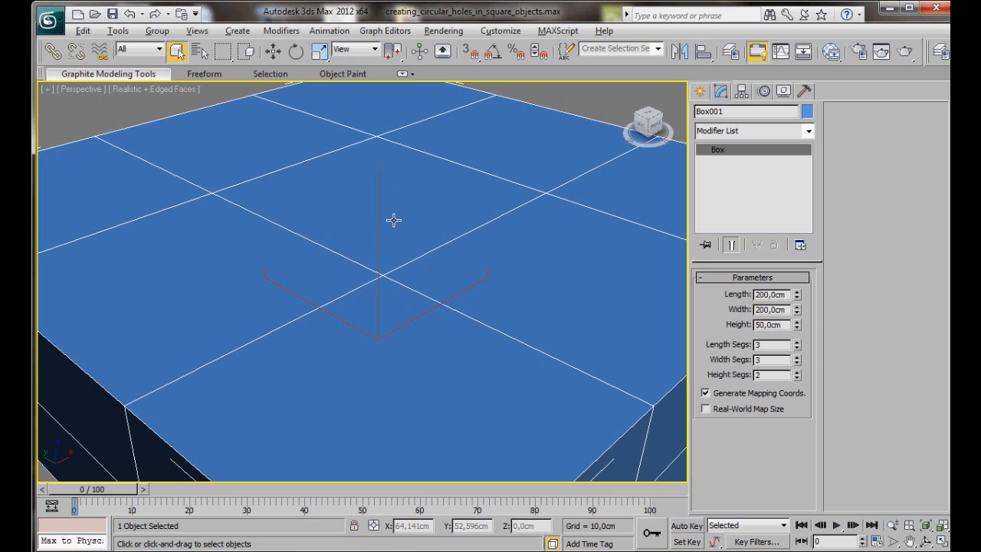
{"action": "mouse_move", "coordinate": [393, 220]}
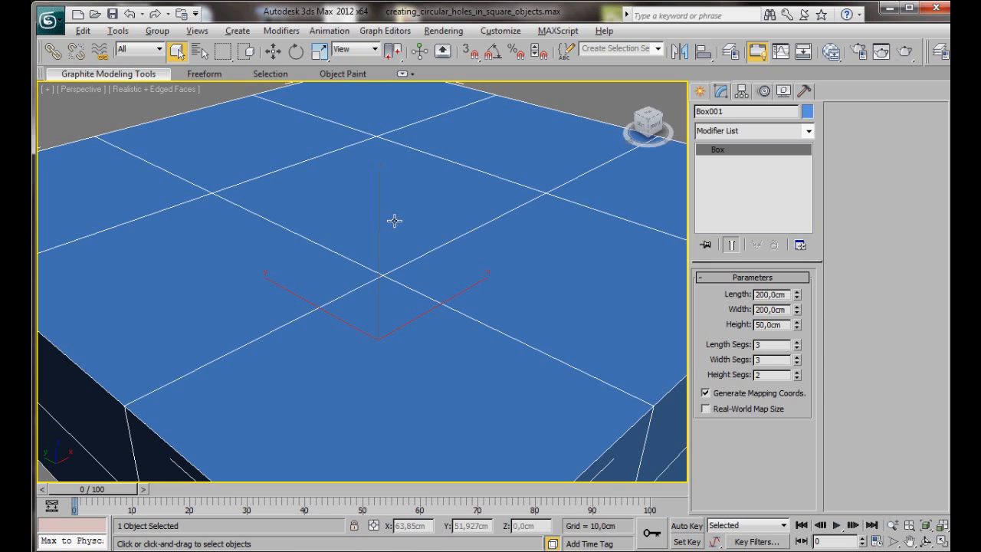
Convert the box to an Editable Poly via the quad menu
{"action": "right_click", "coordinate": [395, 221]}
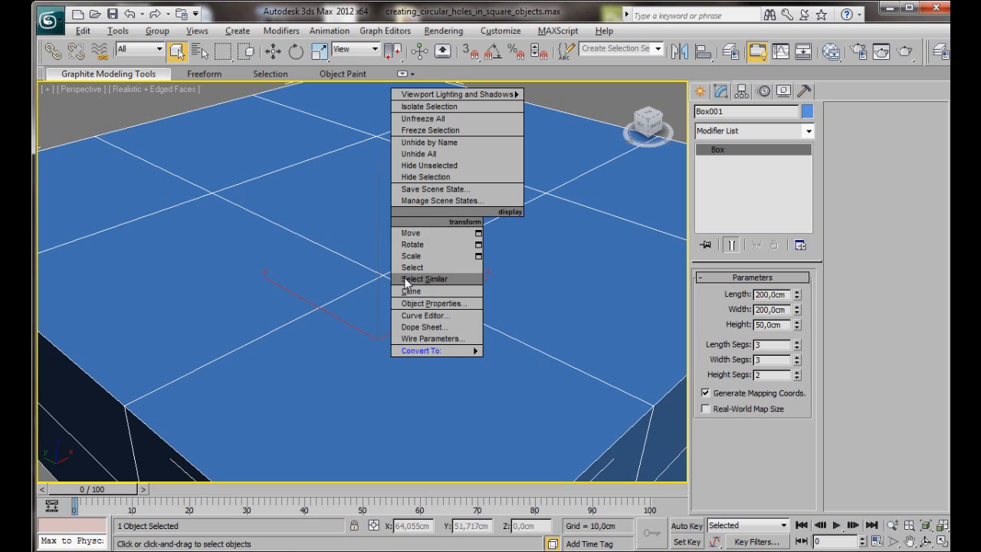
{"action": "mouse_move", "coordinate": [420, 350]}
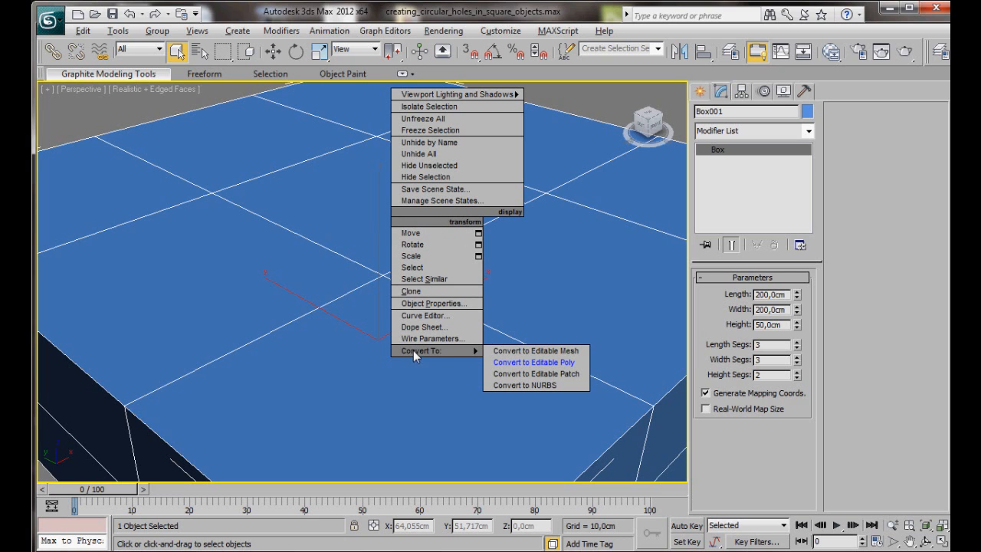
{"action": "mouse_move", "coordinate": [506, 362]}
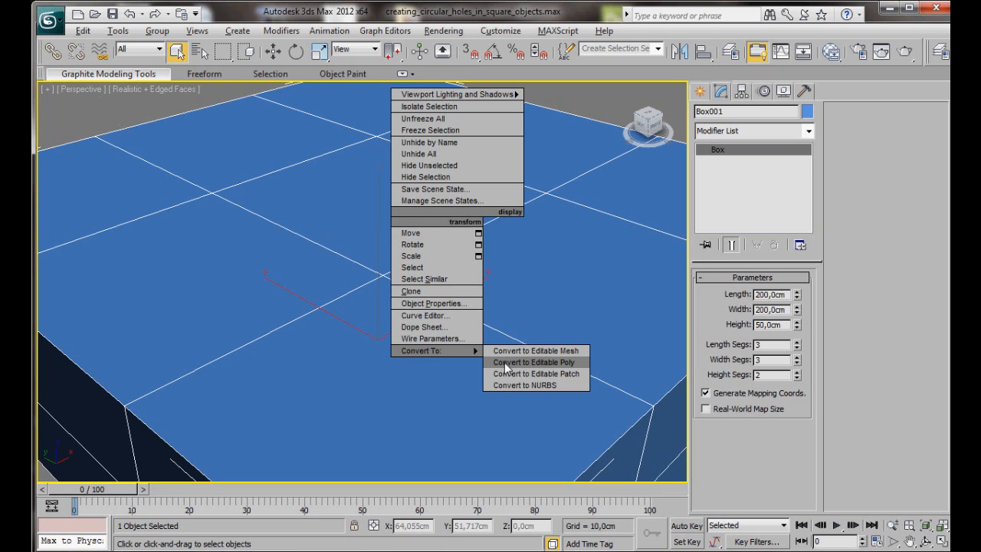
{"action": "left_click", "coordinate": [533, 361]}
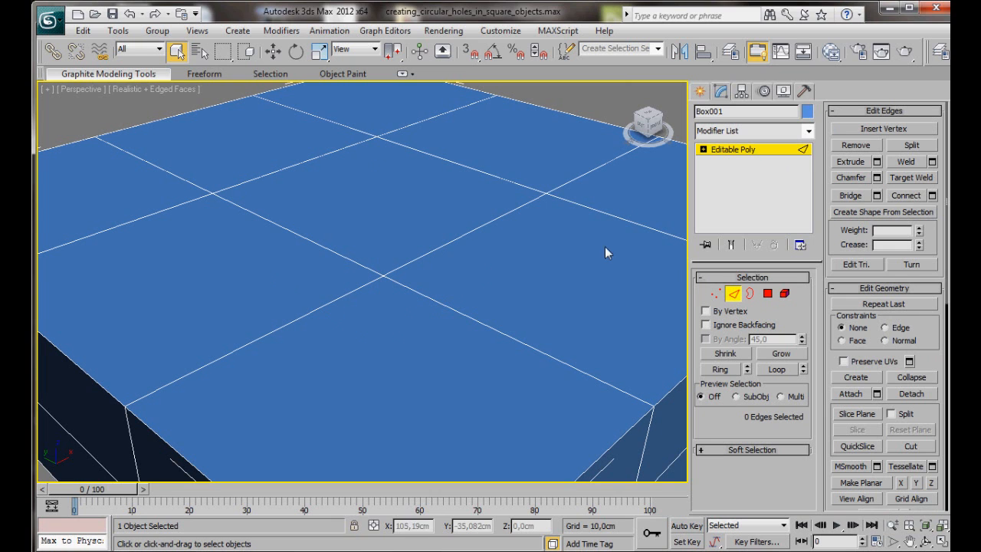
{"action": "mouse_move", "coordinate": [453, 162]}
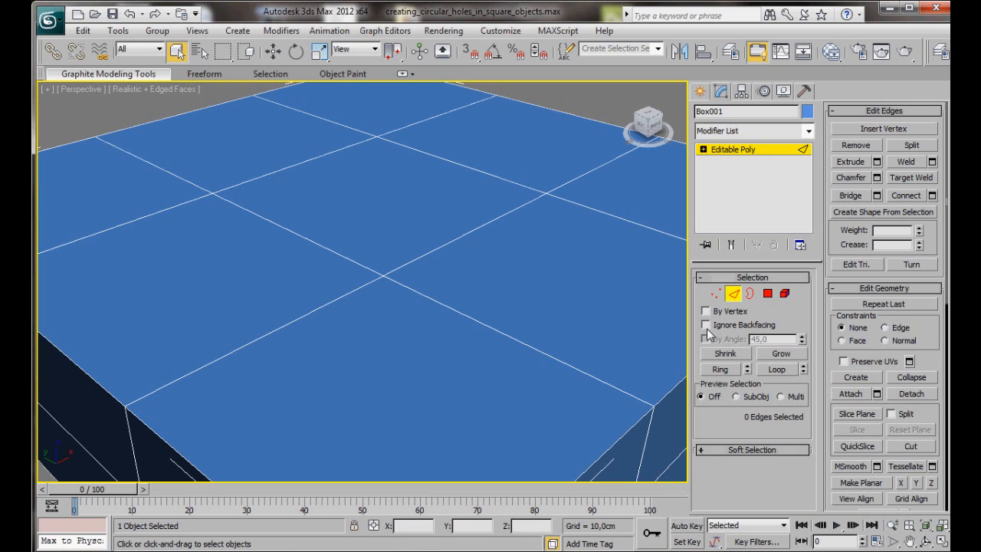
With Ignore Backfacing on, connect the selected top centre edges with 2 new edges
{"action": "left_click", "coordinate": [705, 325]}
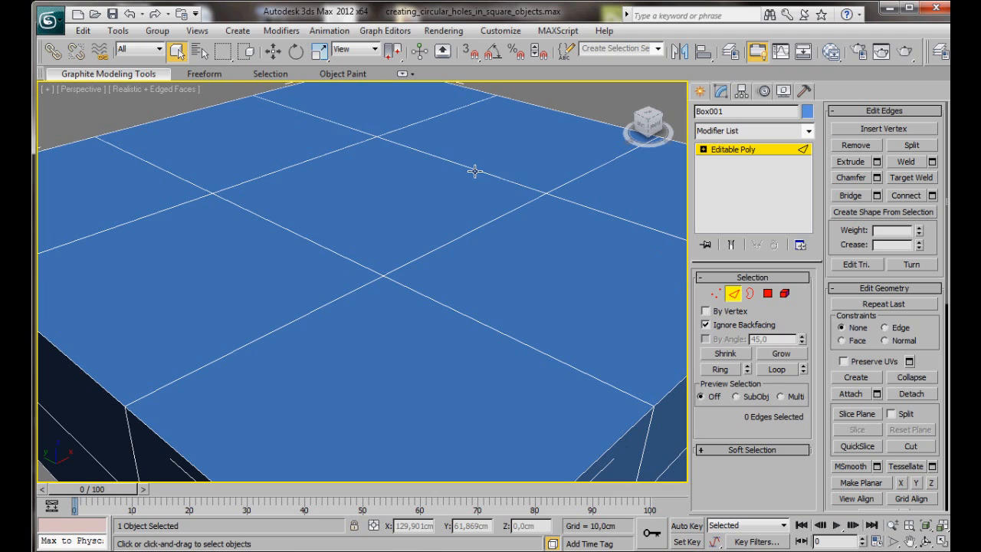
{"action": "left_click", "coordinate": [472, 170]}
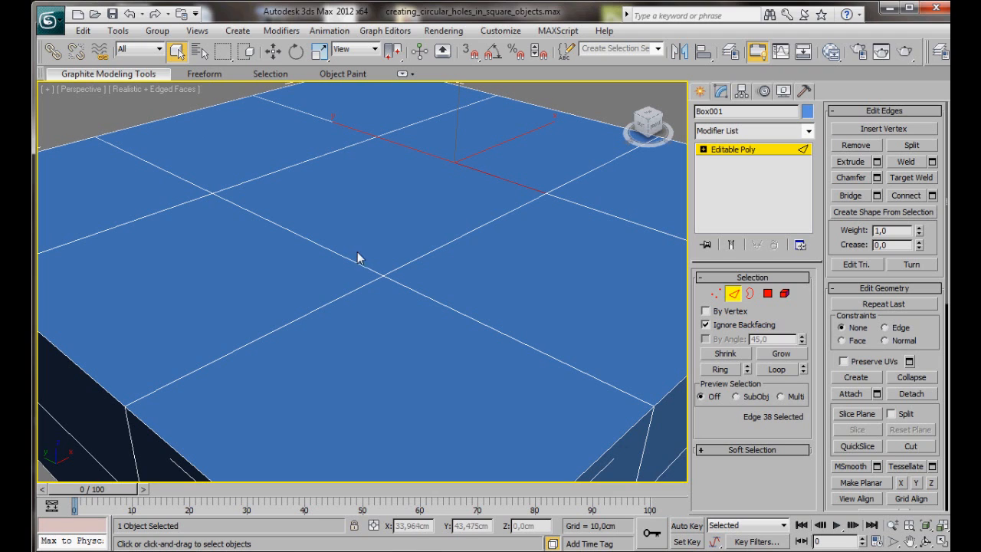
{"action": "mouse_move", "coordinate": [315, 244]}
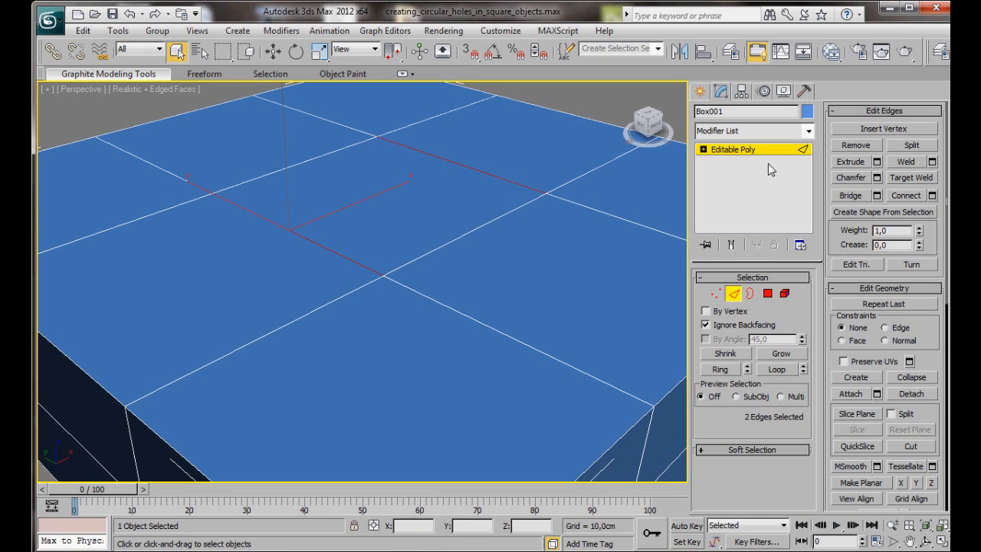
{"action": "mouse_move", "coordinate": [938, 198]}
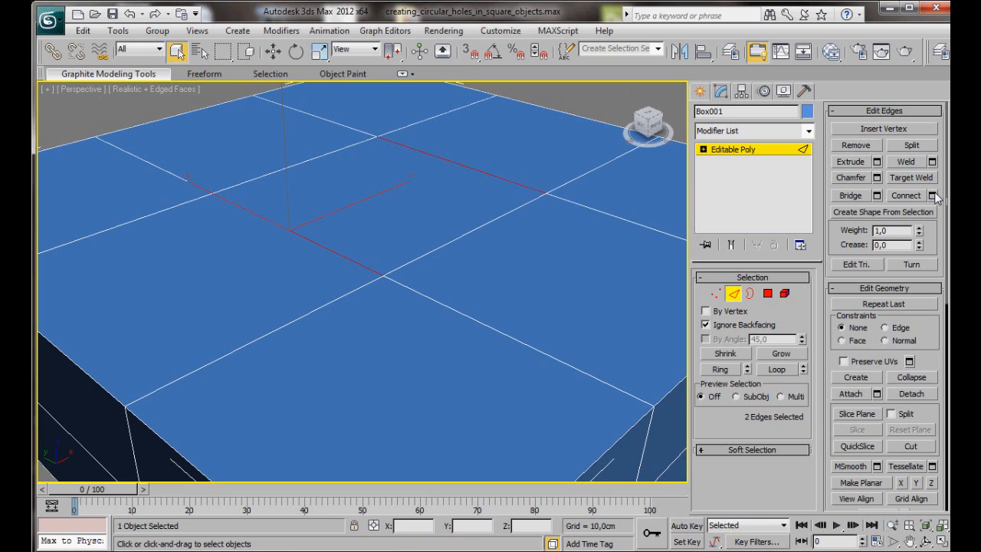
{"action": "mouse_move", "coordinate": [933, 202]}
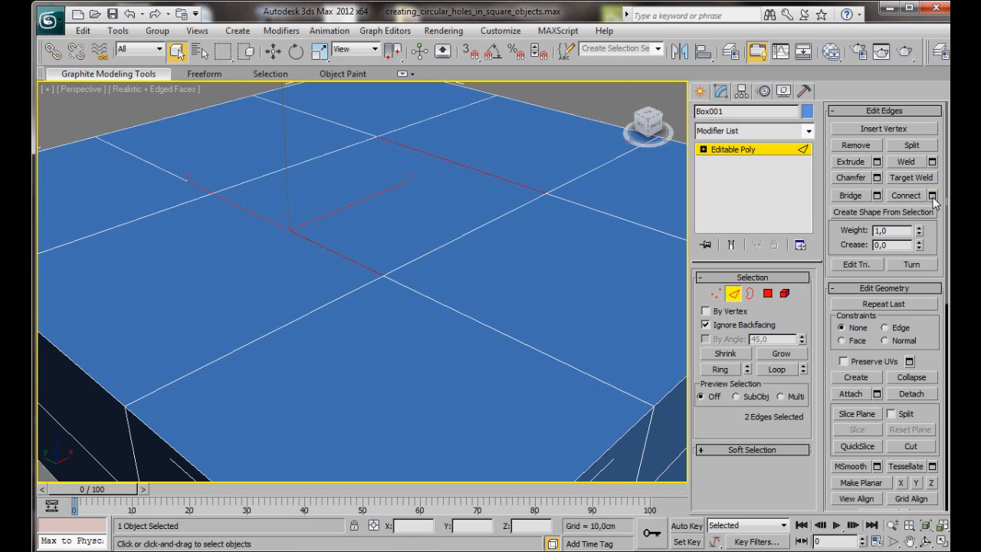
{"action": "left_click", "coordinate": [933, 196]}
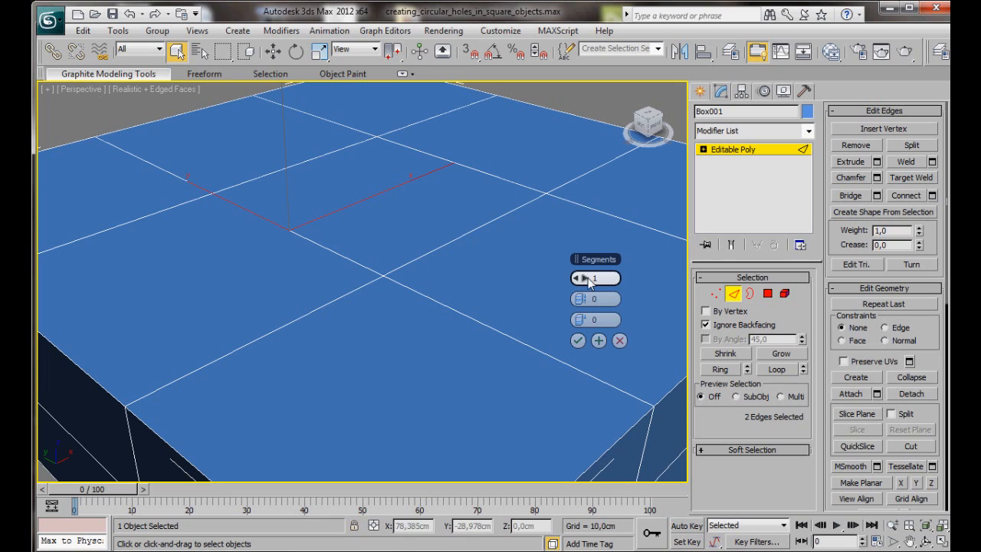
{"action": "left_click", "coordinate": [605, 276]}
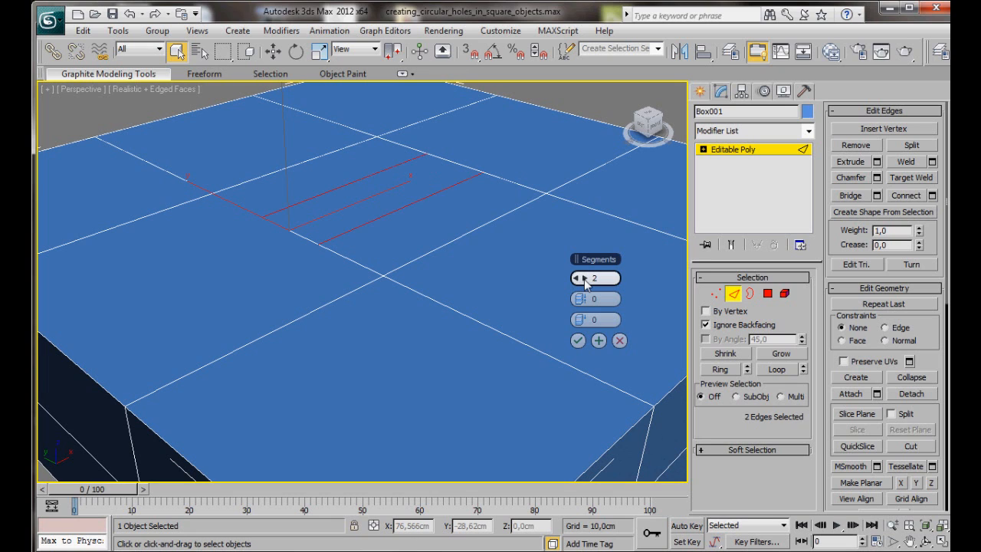
{"action": "left_click", "coordinate": [605, 274]}
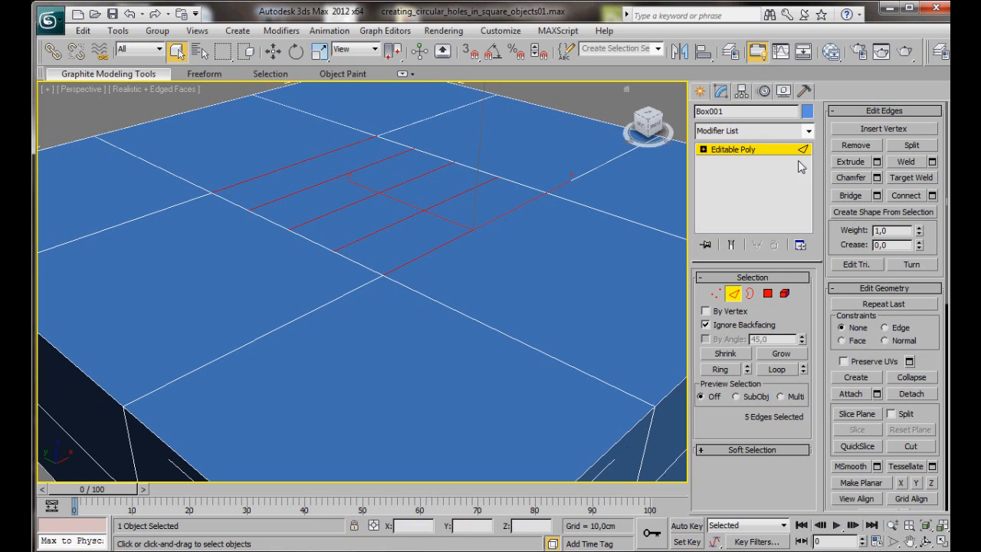
Connect the edges in the other direction, forming the crossing centre grid
{"action": "left_click", "coordinate": [933, 194]}
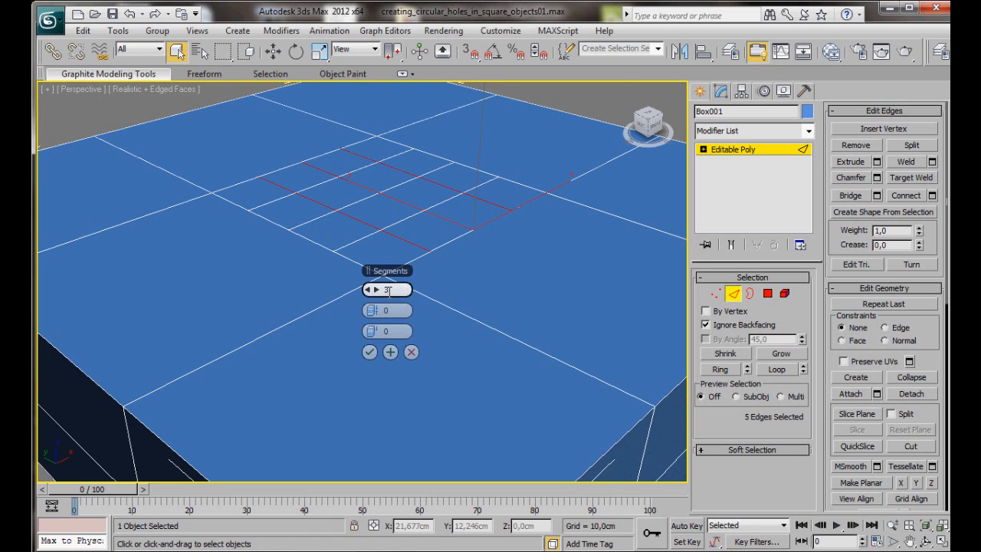
{"action": "left_click", "coordinate": [370, 351]}
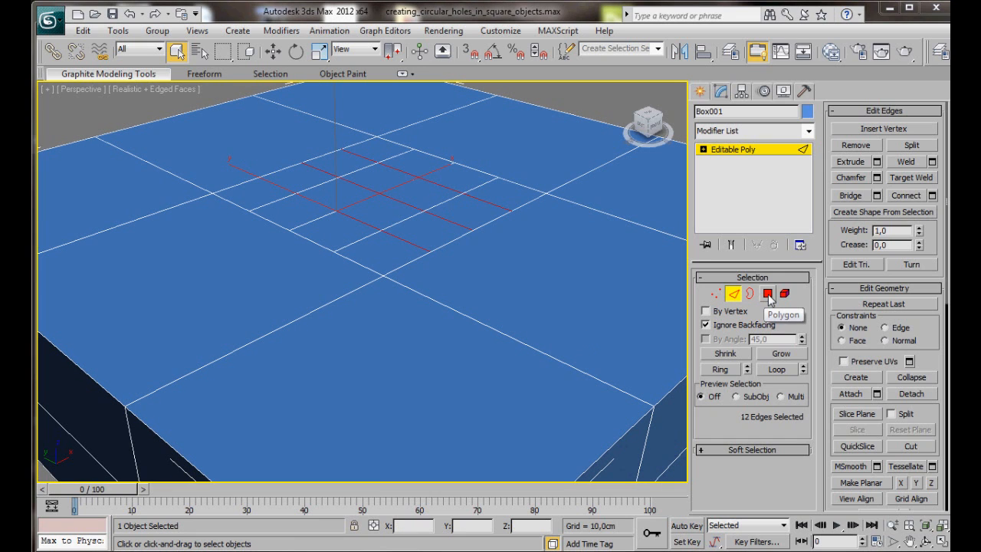
In Polygon mode, inset the 16 central top faces as a group by 2 cm
{"action": "left_click", "coordinate": [766, 294]}
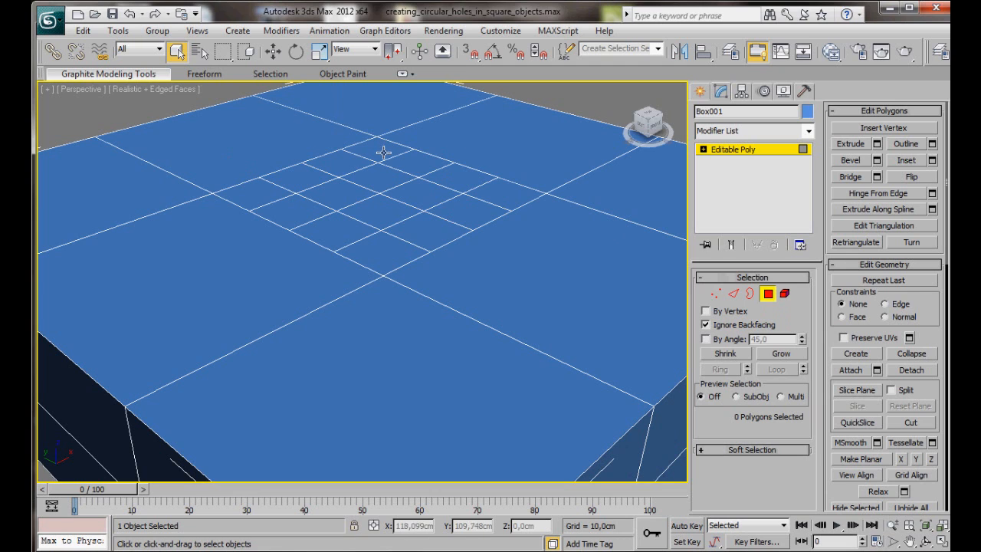
{"action": "left_click", "coordinate": [380, 151]}
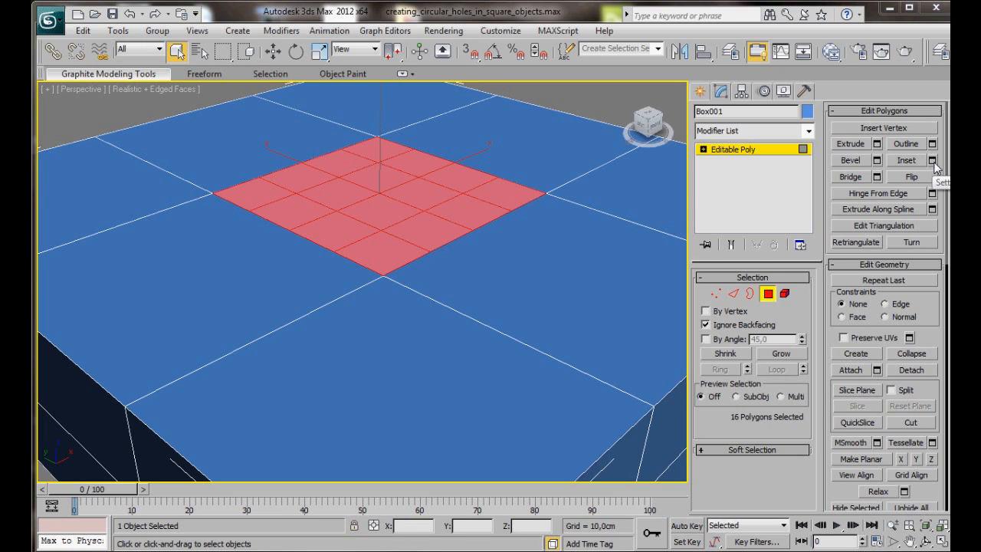
{"action": "left_click", "coordinate": [933, 160]}
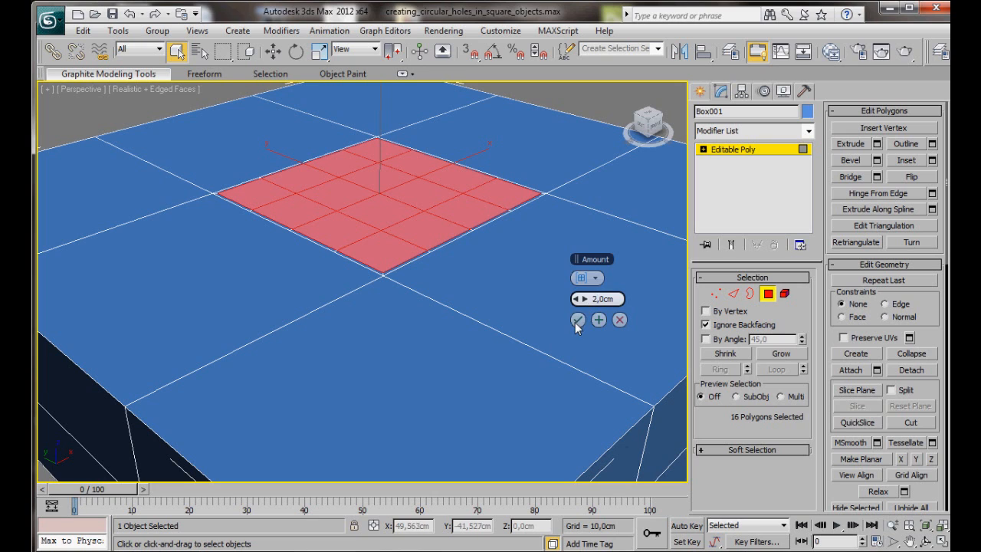
{"action": "left_click", "coordinate": [576, 321]}
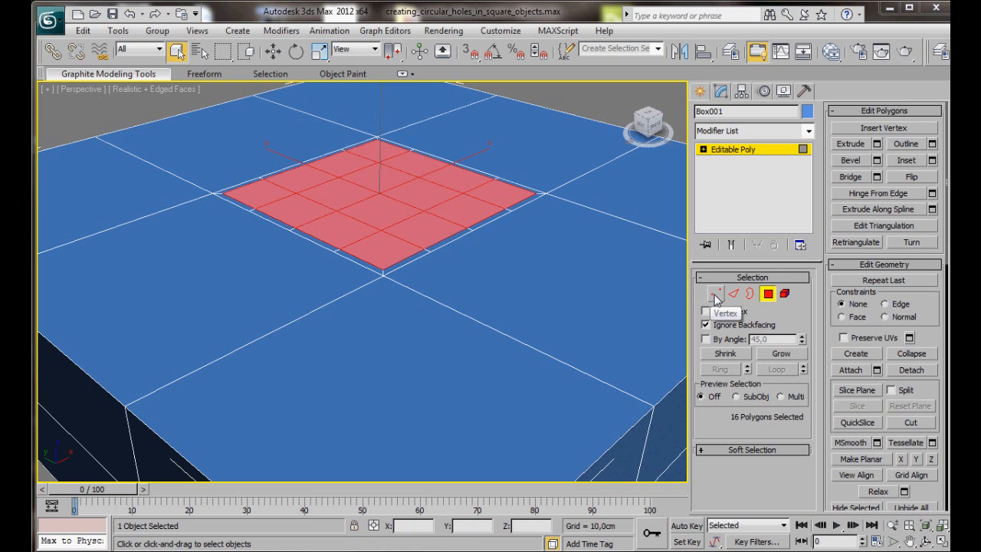
In Vertex mode, collapse the 25 centre vertices into one and chamfer it 25 cm
{"action": "left_click", "coordinate": [714, 294]}
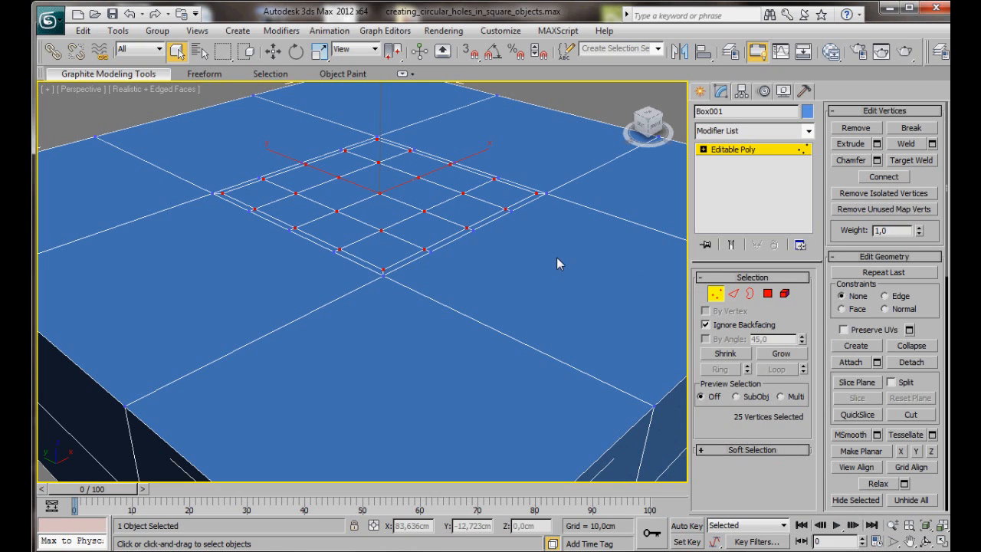
{"action": "mouse_move", "coordinate": [432, 269]}
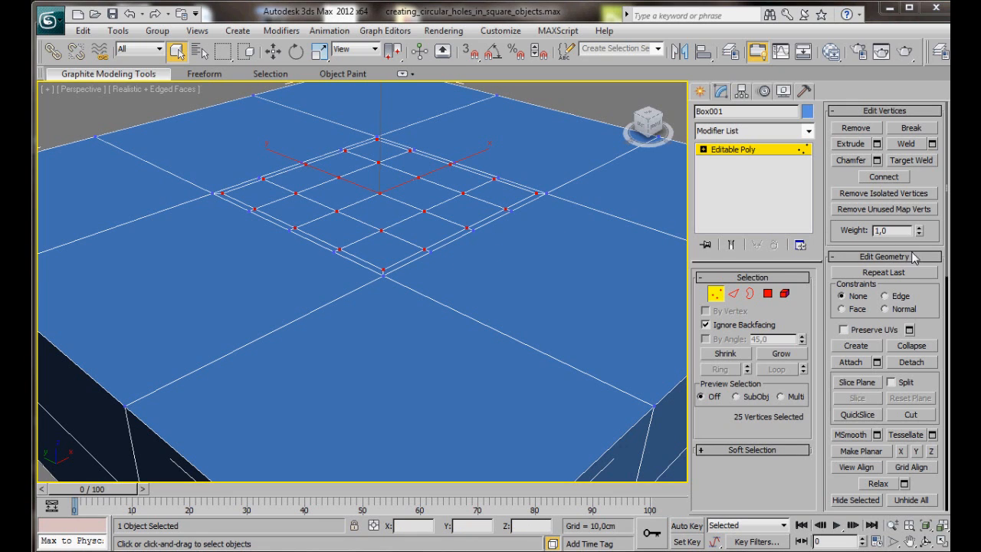
{"action": "mouse_move", "coordinate": [914, 357]}
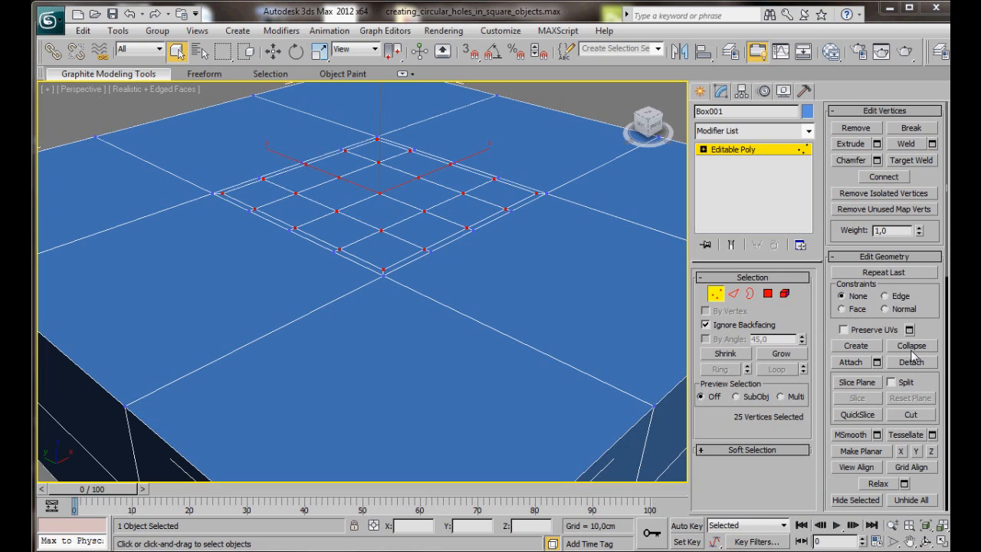
{"action": "left_click", "coordinate": [910, 345]}
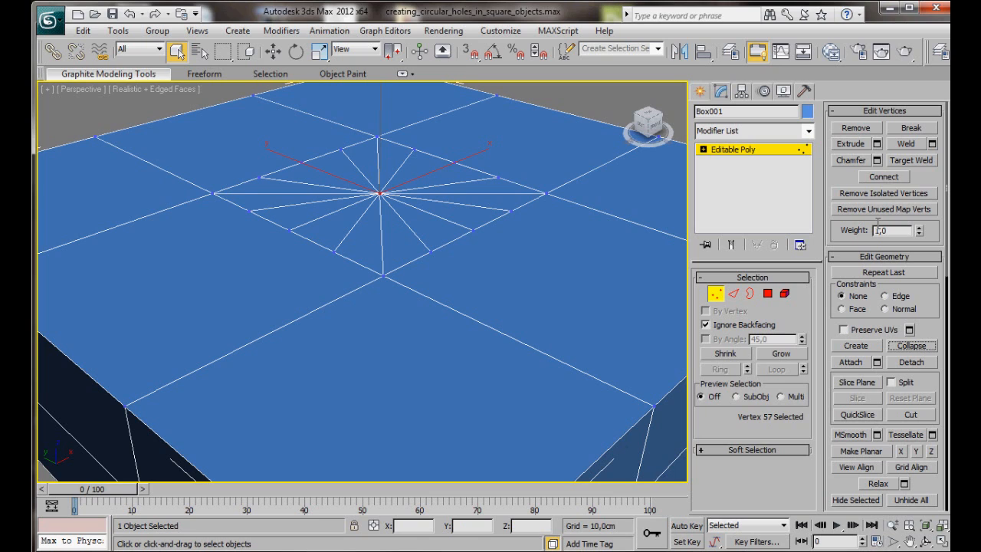
{"action": "mouse_move", "coordinate": [876, 161]}
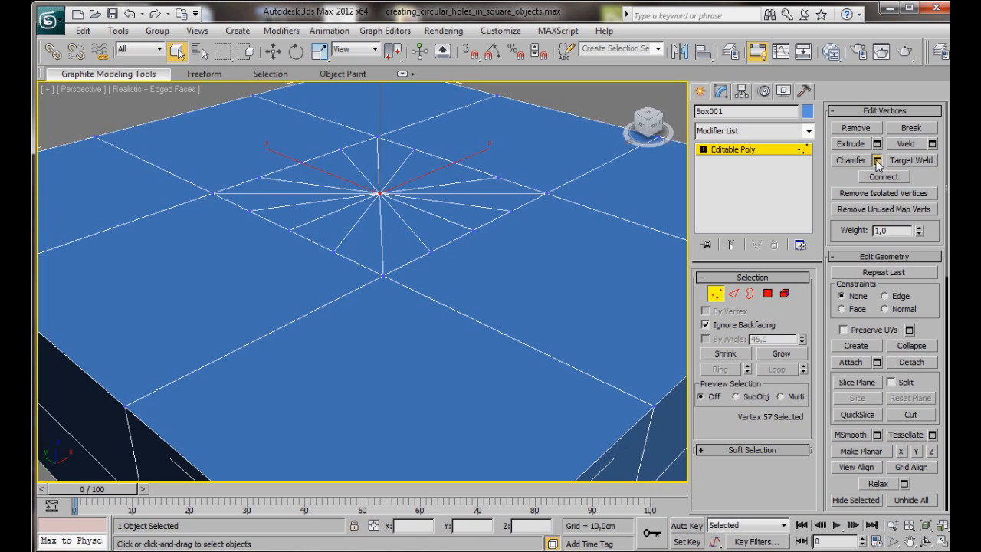
{"action": "left_click", "coordinate": [877, 161]}
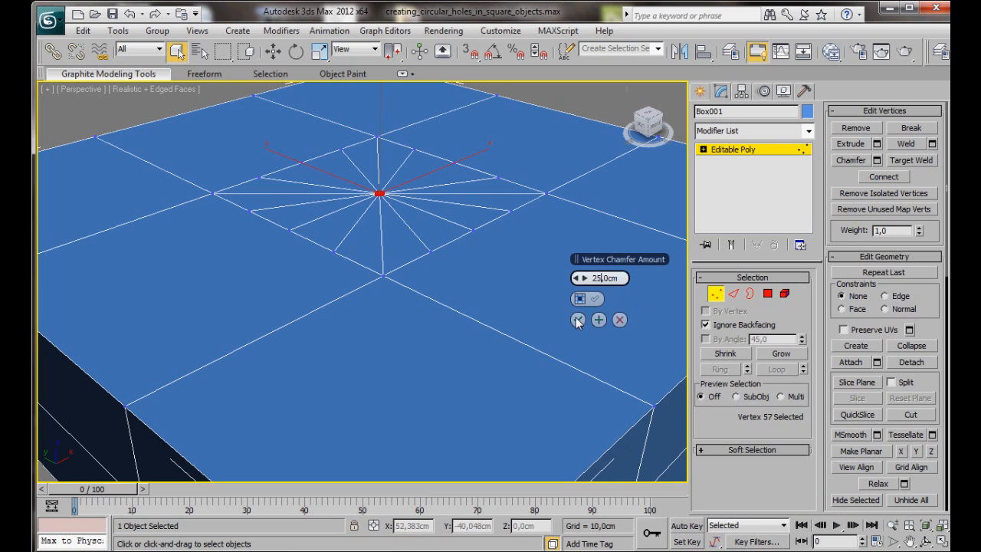
{"action": "left_click", "coordinate": [579, 320]}
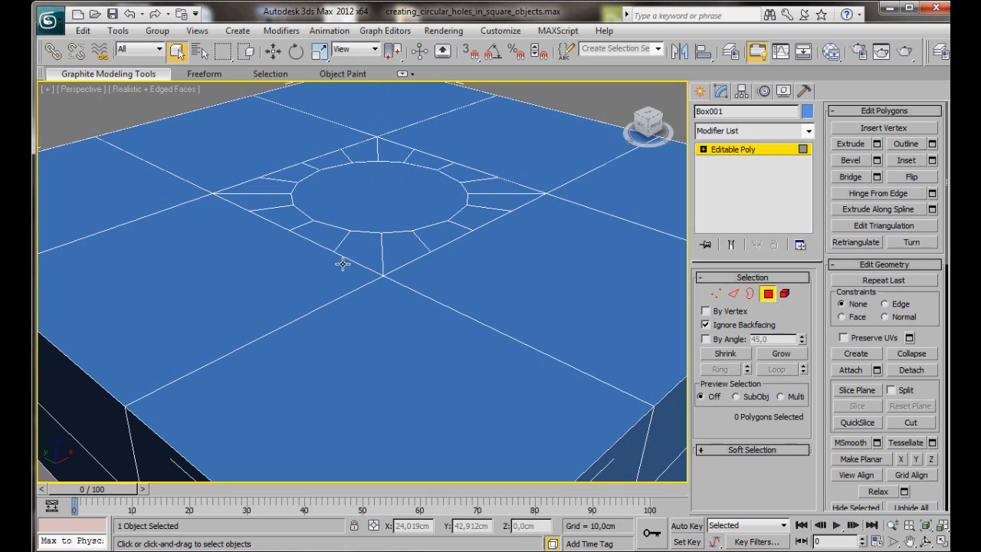
Inset the round centre face by 0.8 cm to add a thin ring border
{"action": "left_click", "coordinate": [380, 196]}
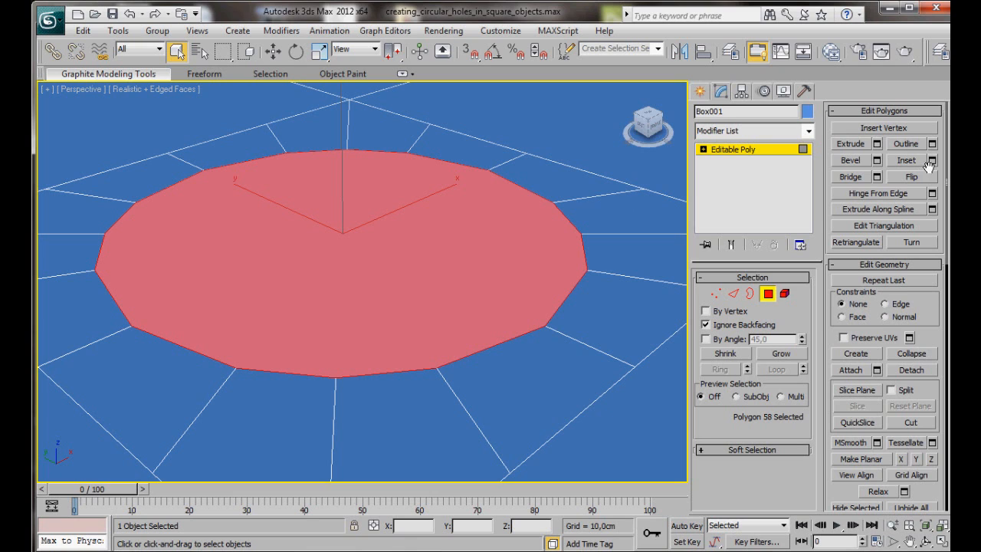
{"action": "mouse_move", "coordinate": [931, 161]}
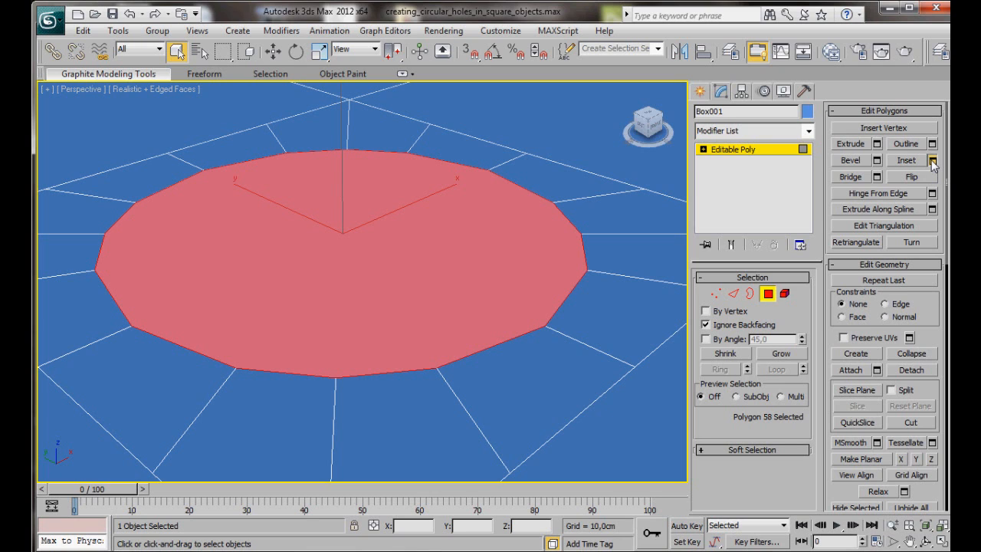
{"action": "left_click", "coordinate": [931, 160]}
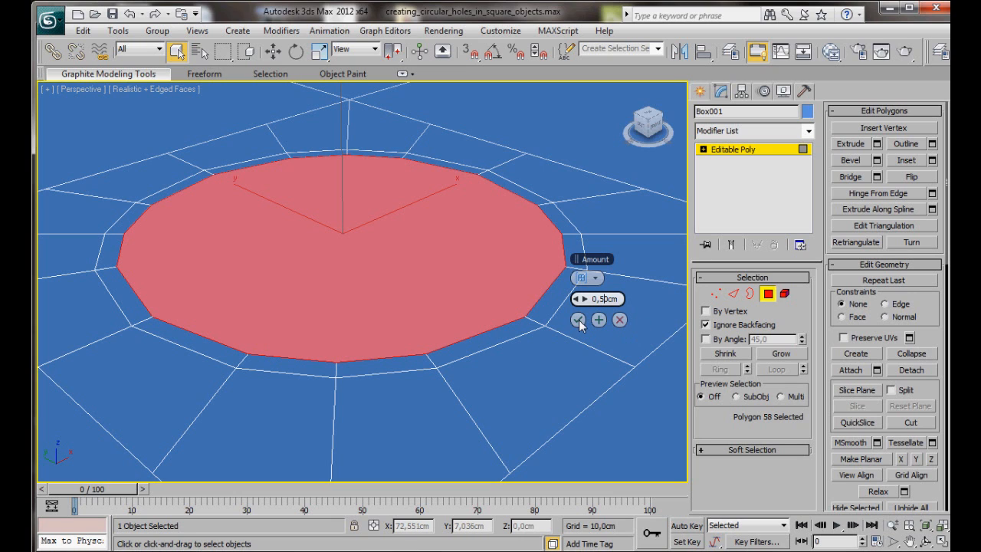
{"action": "left_click", "coordinate": [579, 321]}
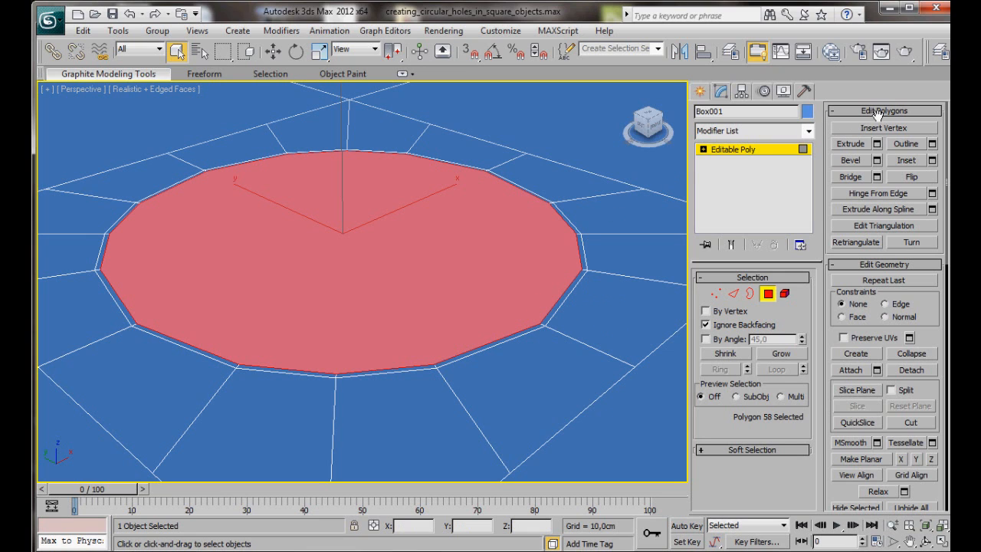
{"action": "mouse_move", "coordinate": [876, 152]}
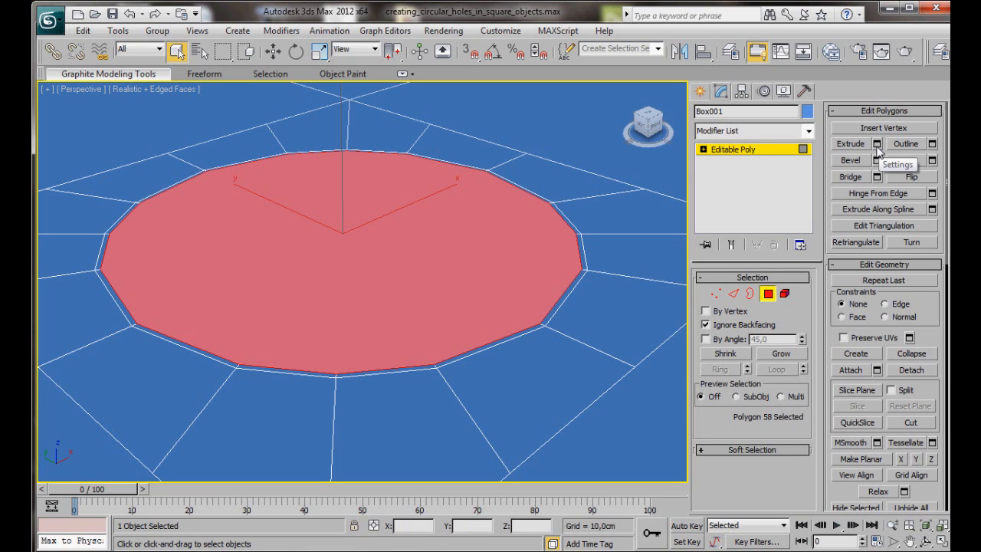
Extrude the round centre face by -0.2 m into the box
{"action": "left_click", "coordinate": [876, 144]}
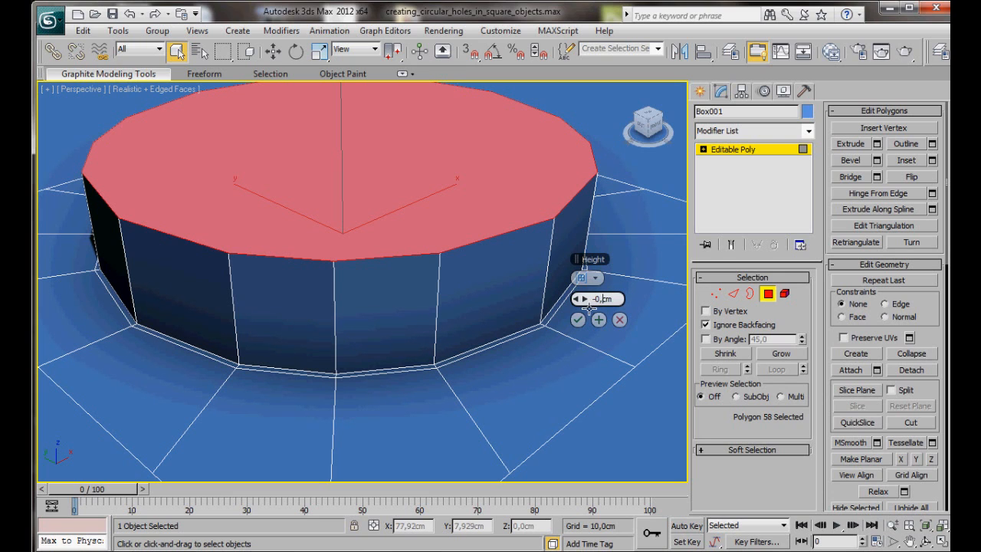
{"action": "left_click", "coordinate": [597, 320]}
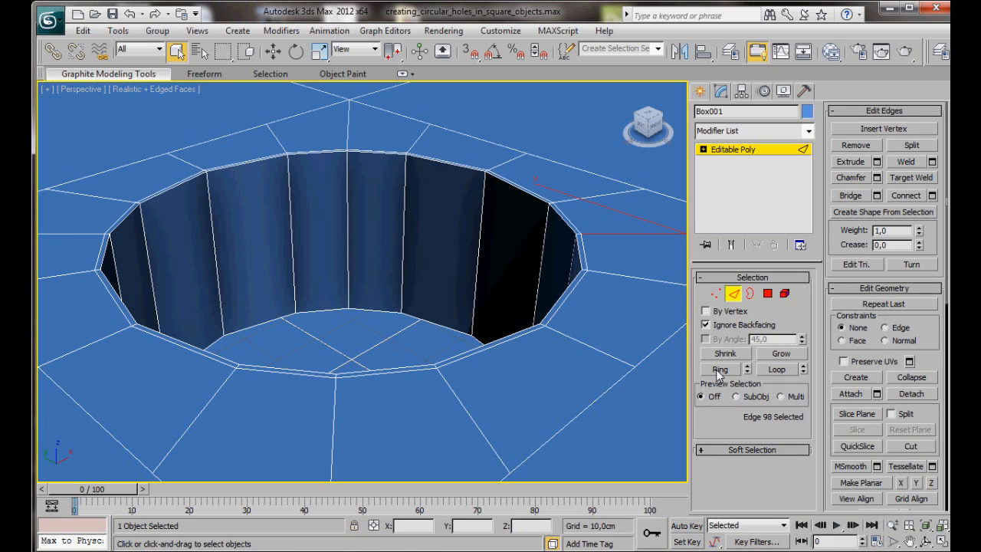
Connect the hole's edge ring with 2 segments pinched to 84 toward the rim
{"action": "left_click", "coordinate": [720, 368]}
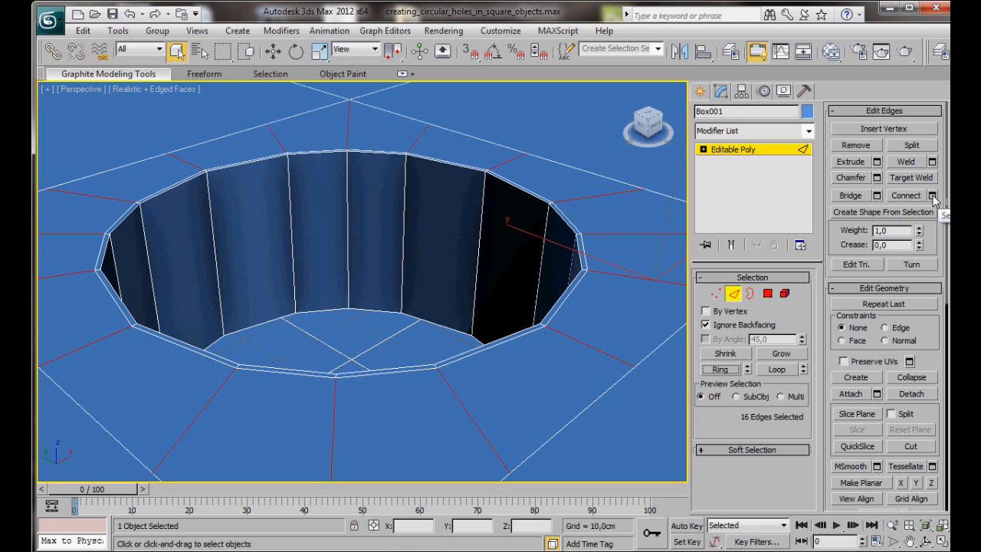
{"action": "left_click", "coordinate": [932, 195]}
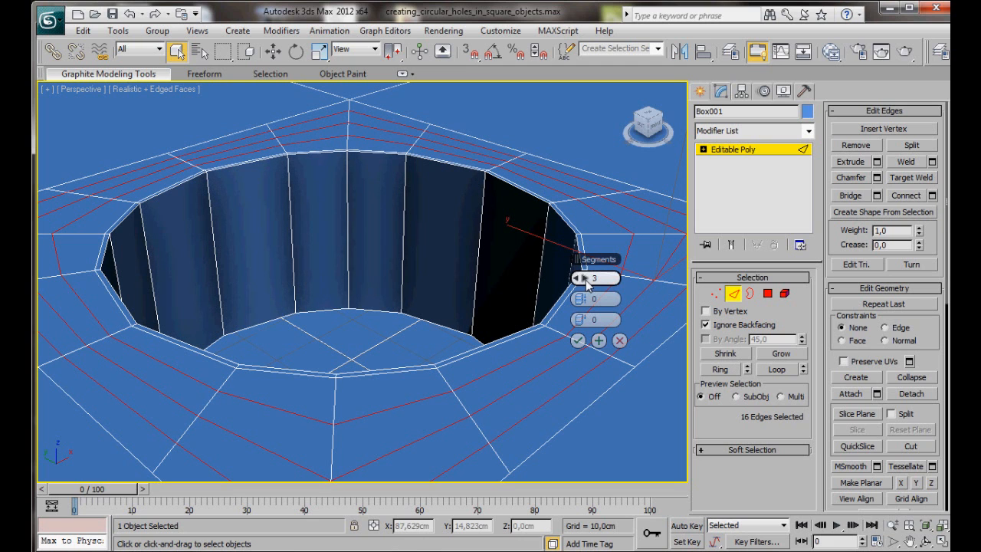
{"action": "left_click", "coordinate": [610, 274]}
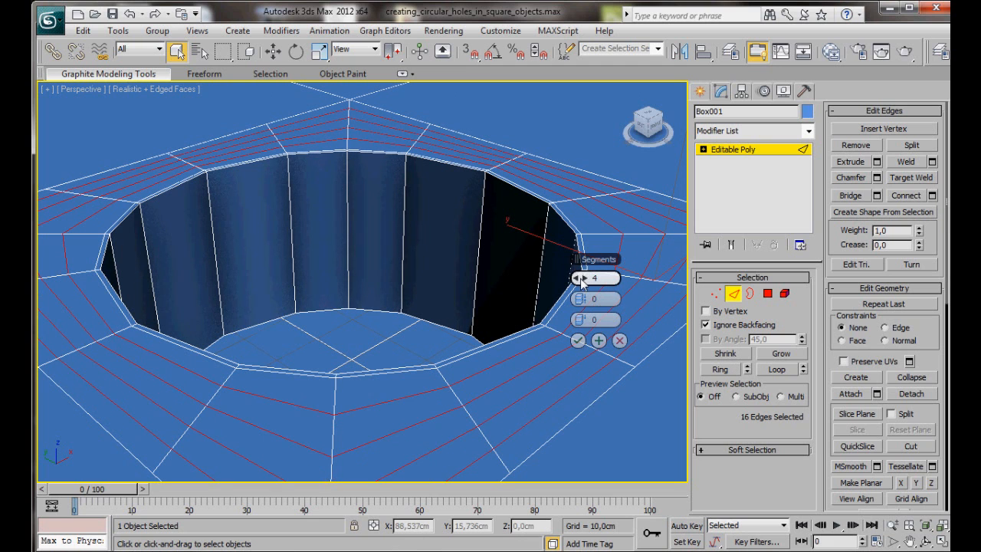
{"action": "left_click", "coordinate": [580, 277]}
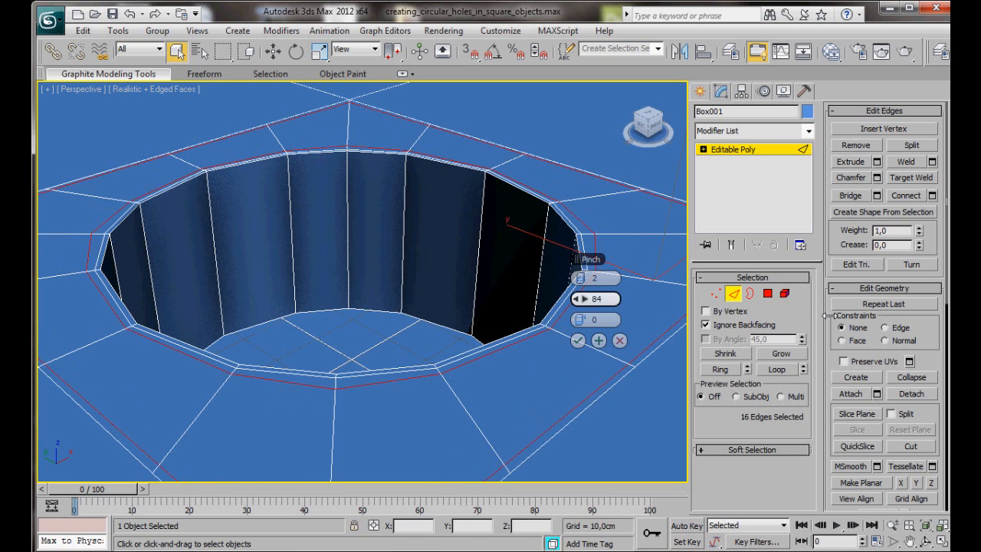
{"action": "left_click_drag", "start_coordinate": [588, 299], "coordinate": [588, 291]}
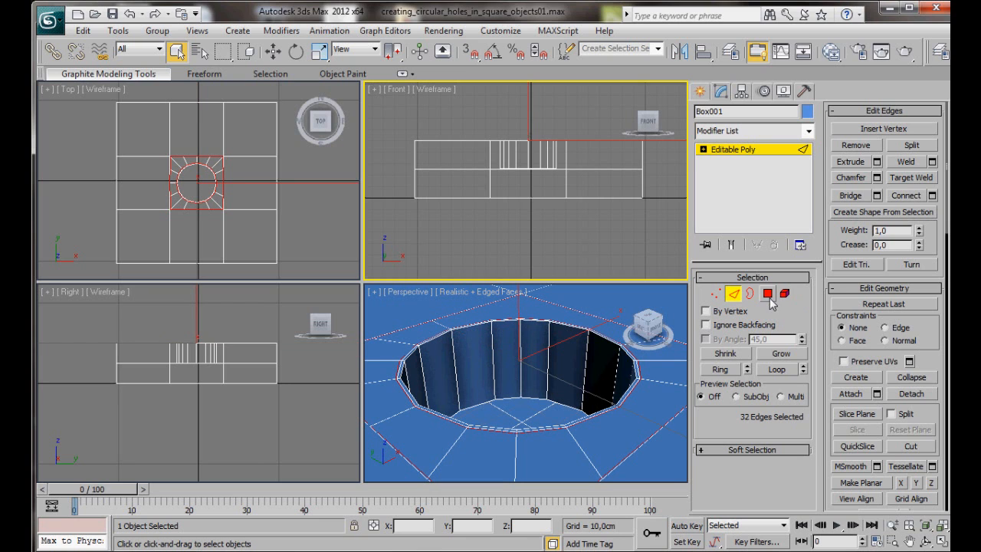
Switch the holed box to Polygon sub-object level before browsing modifiers
{"action": "left_click", "coordinate": [767, 295]}
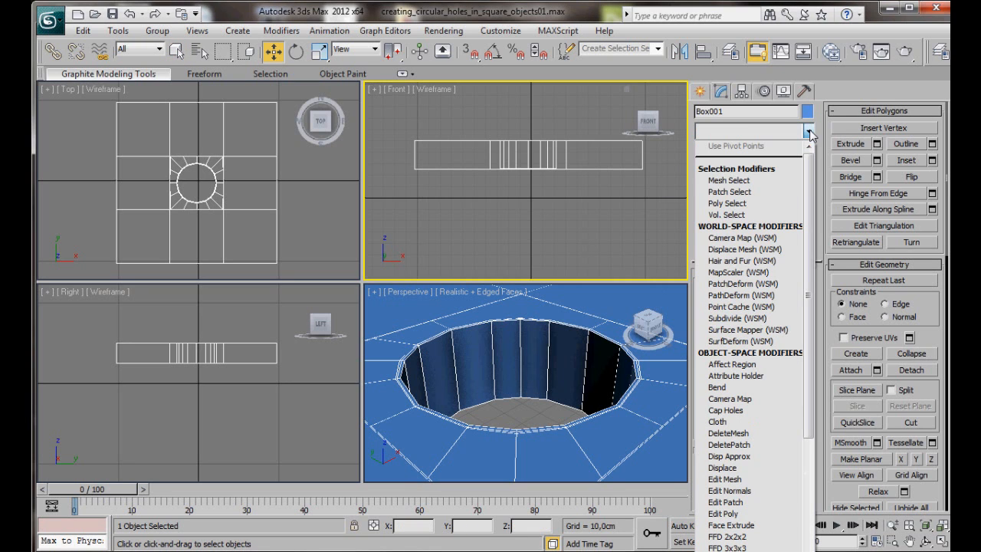
Add a Symmetry modifier from the Modifier List, mirroring along the Z axis
{"action": "left_click", "coordinate": [733, 365]}
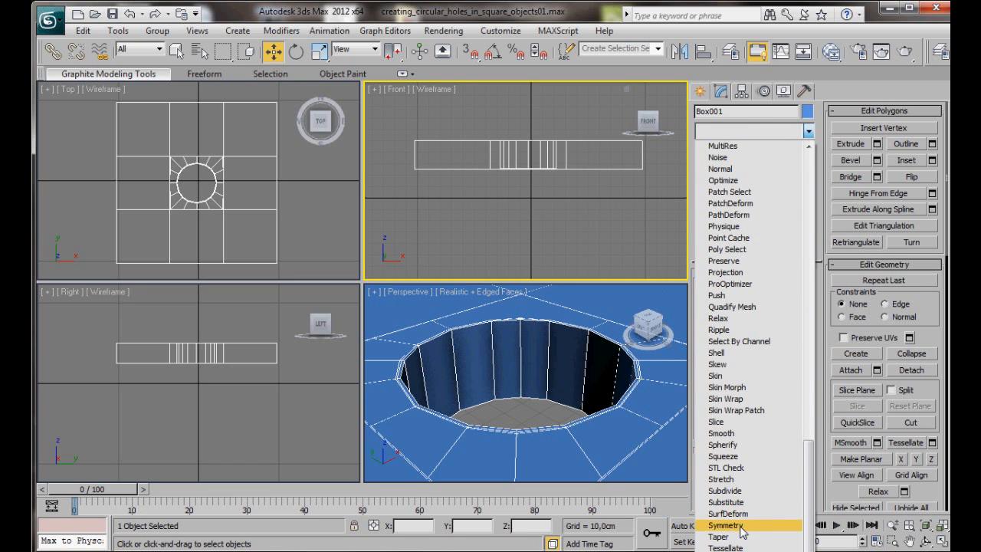
{"action": "left_click", "coordinate": [727, 524]}
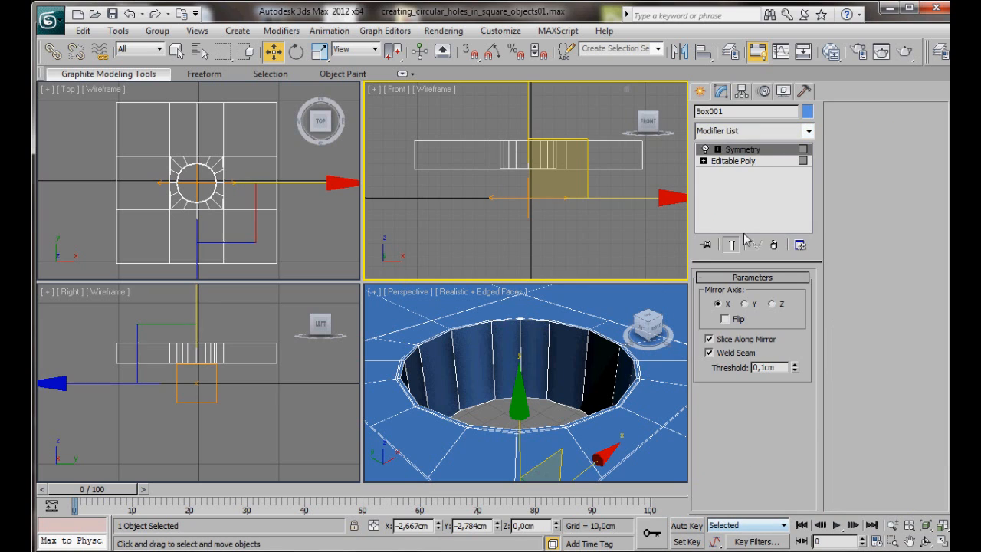
{"action": "mouse_move", "coordinate": [779, 282]}
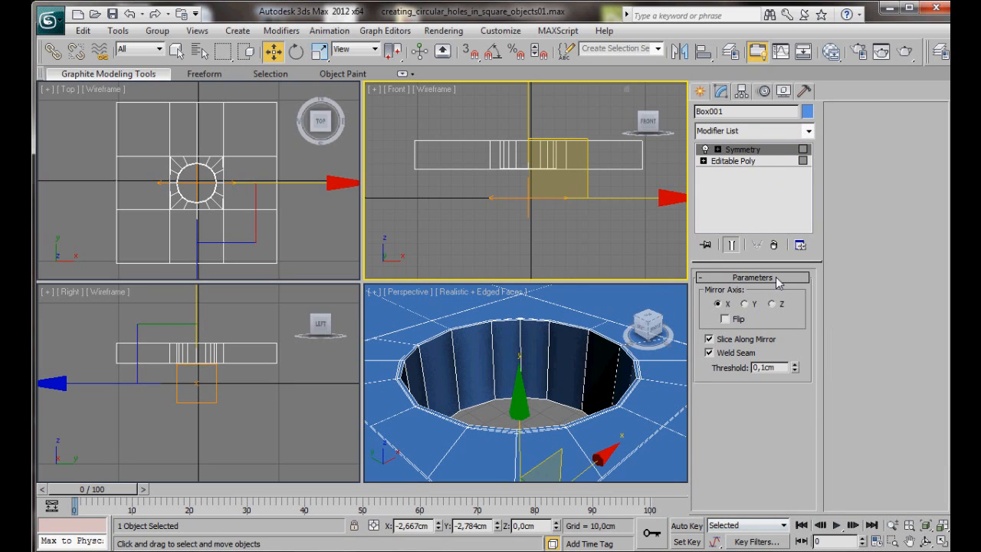
{"action": "mouse_move", "coordinate": [774, 309]}
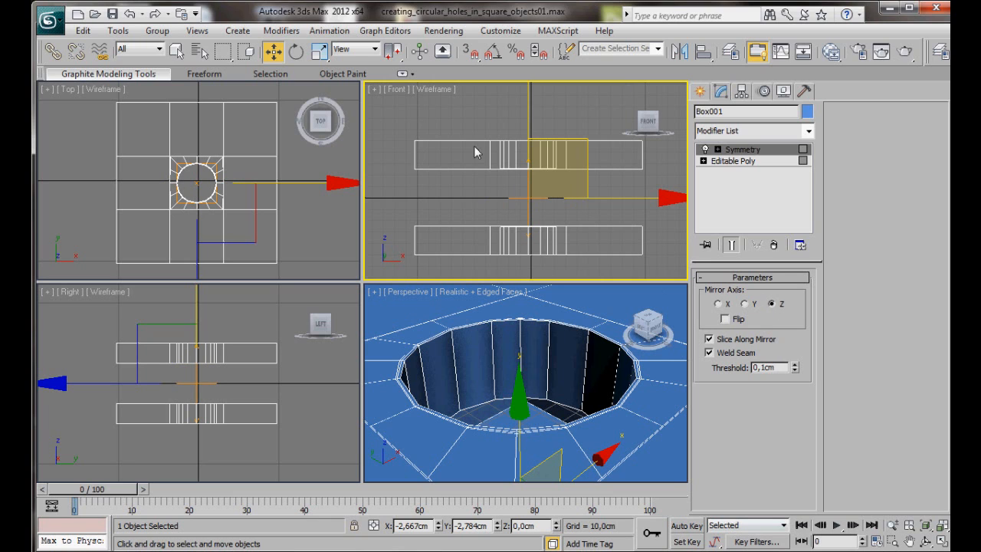
{"action": "mouse_move", "coordinate": [601, 129]}
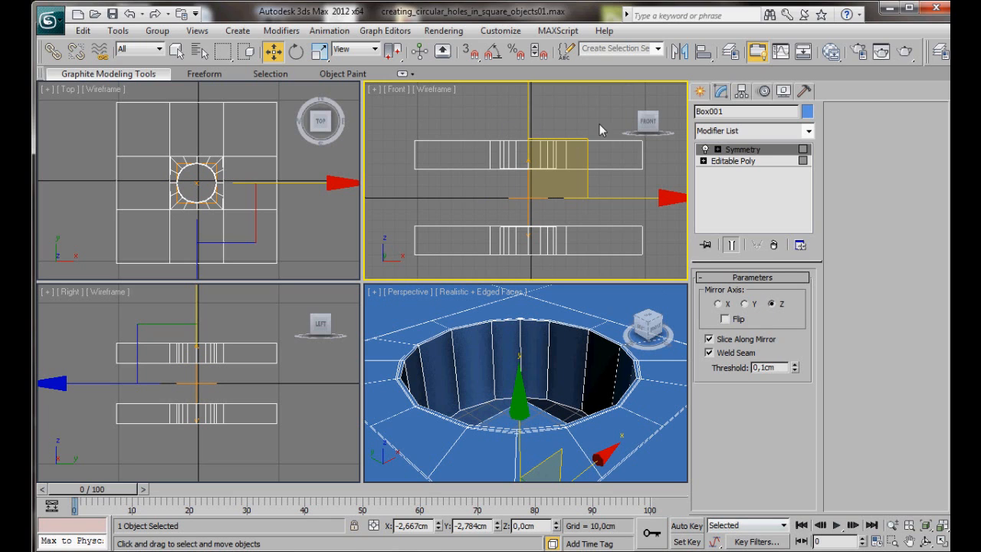
{"action": "mouse_move", "coordinate": [447, 251]}
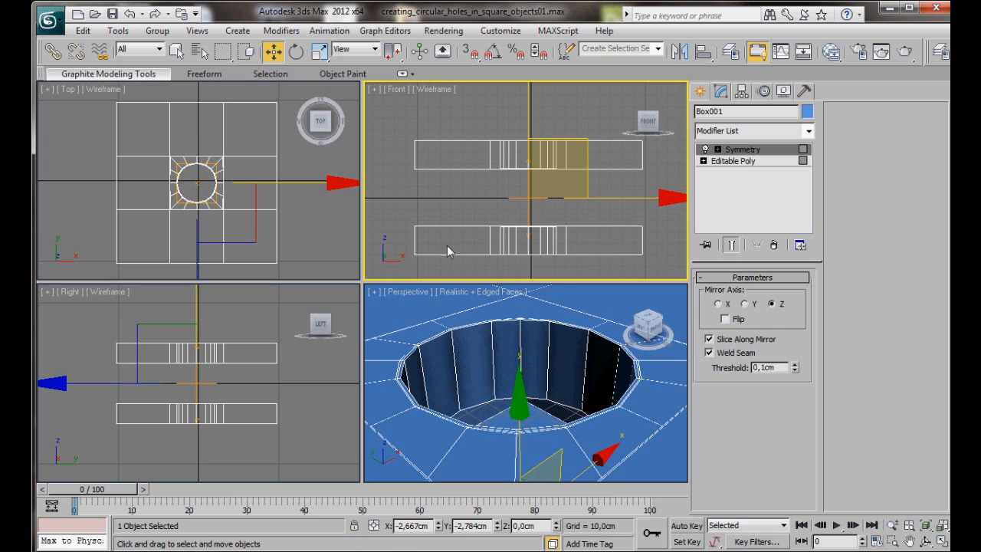
{"action": "mouse_move", "coordinate": [491, 245]}
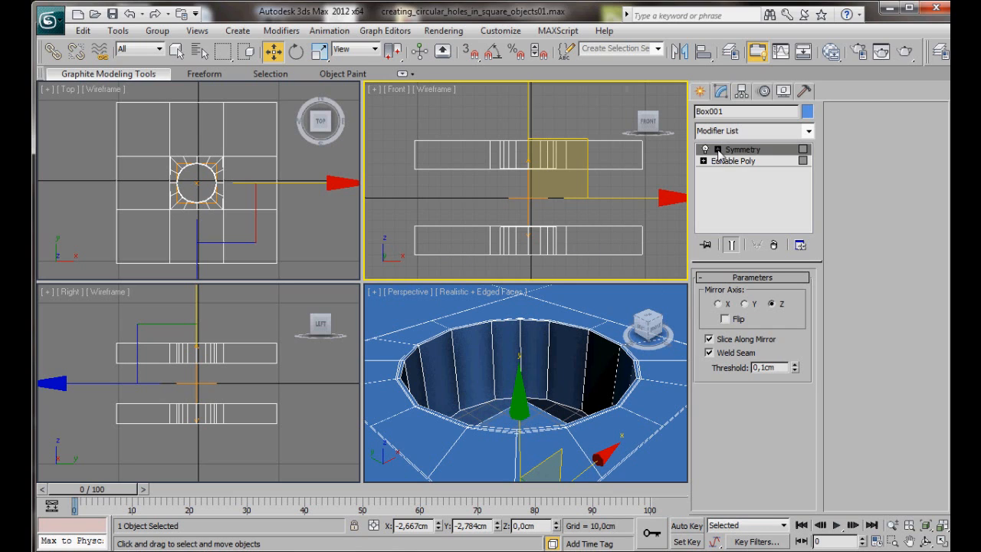
Move the Symmetry mirror plane in the Front view so the halves meet, threshold 1.77 cm
{"action": "left_click", "coordinate": [705, 148]}
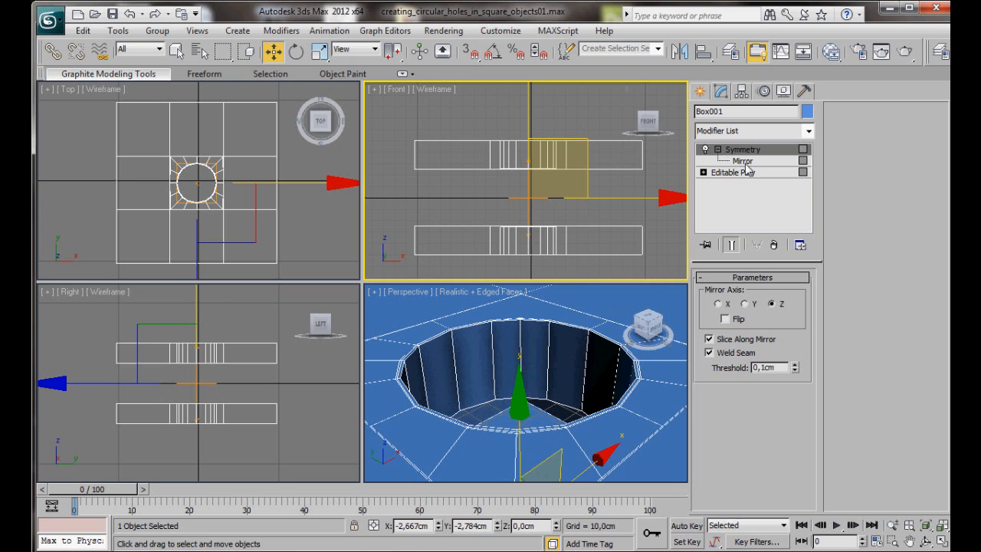
{"action": "left_click", "coordinate": [742, 161]}
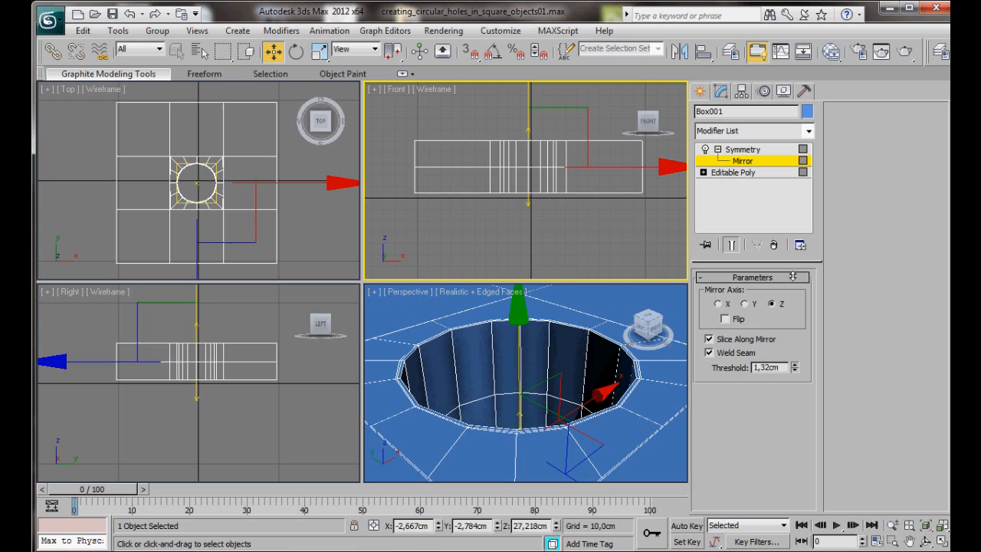
{"action": "left_click", "coordinate": [794, 368]}
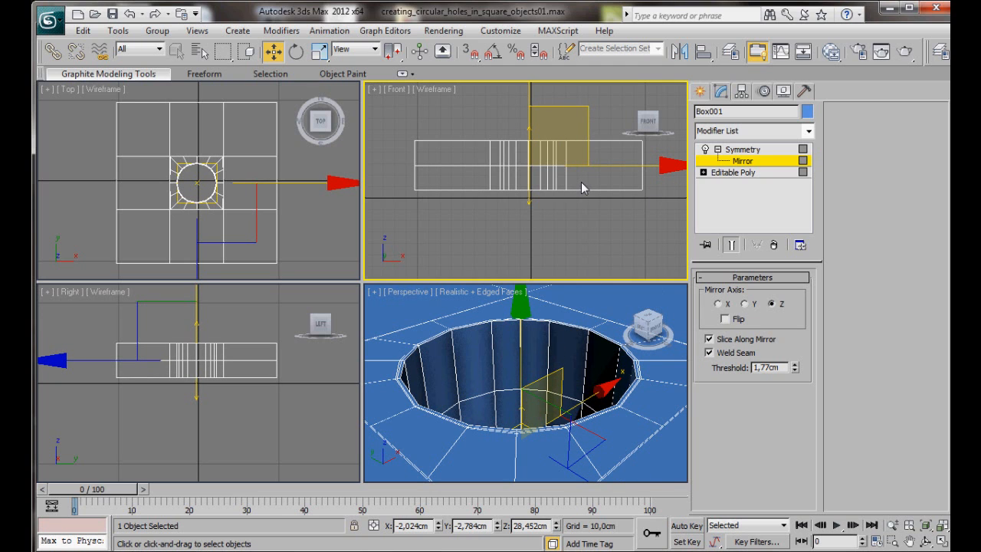
{"action": "left_click_drag", "start_coordinate": [583, 153], "coordinate": [555, 184]}
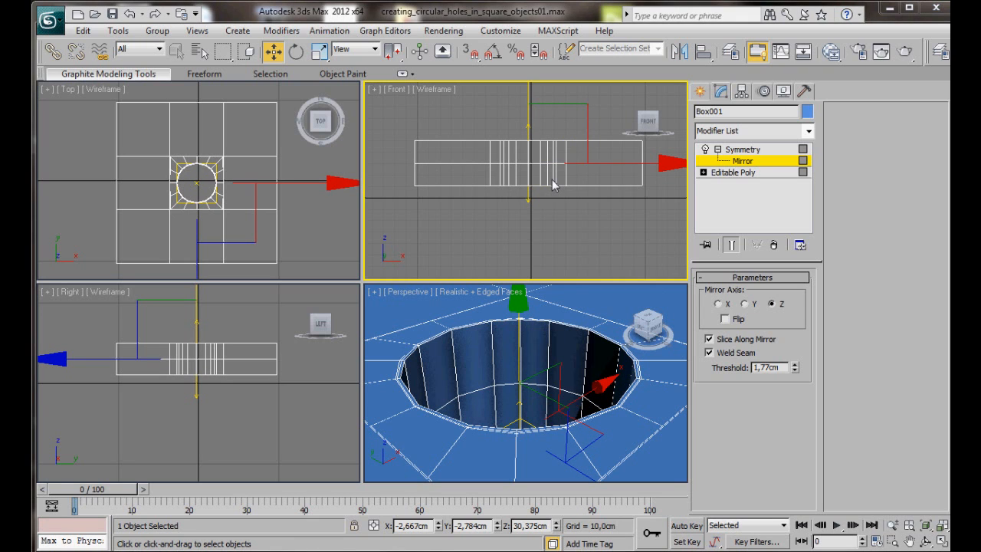
{"action": "mouse_move", "coordinate": [558, 187]}
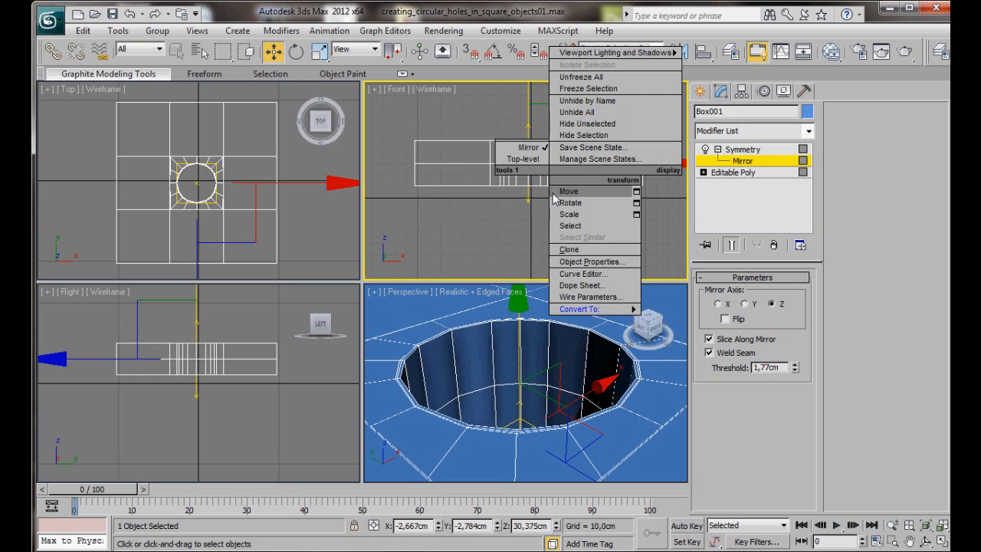
{"action": "mouse_move", "coordinate": [580, 309]}
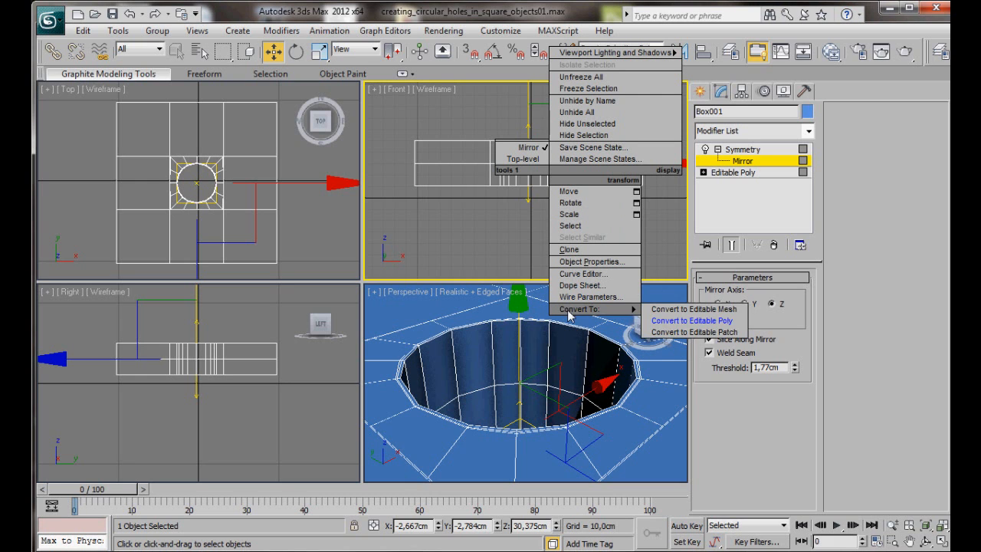
Convert the symmetrized box back to a single Editable Poly
{"action": "left_click", "coordinate": [691, 320]}
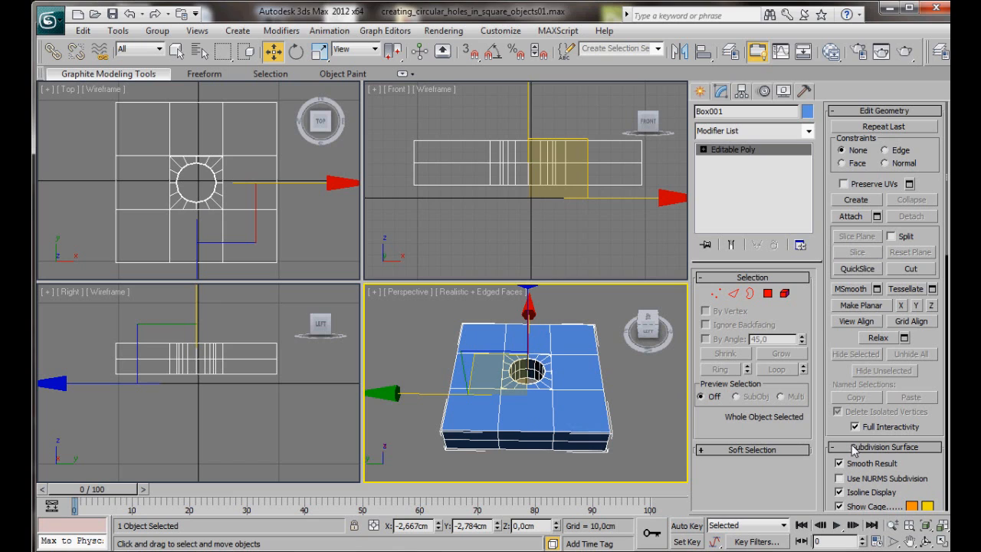
{"action": "mouse_move", "coordinate": [920, 457]}
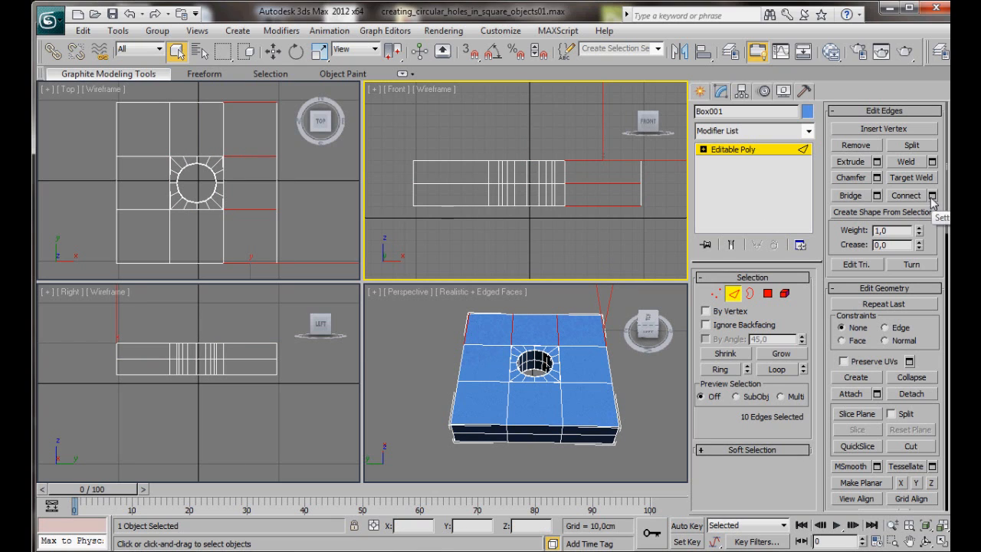
Bring up Connect settings for the ten selected outer side edges
{"action": "left_click", "coordinate": [932, 194]}
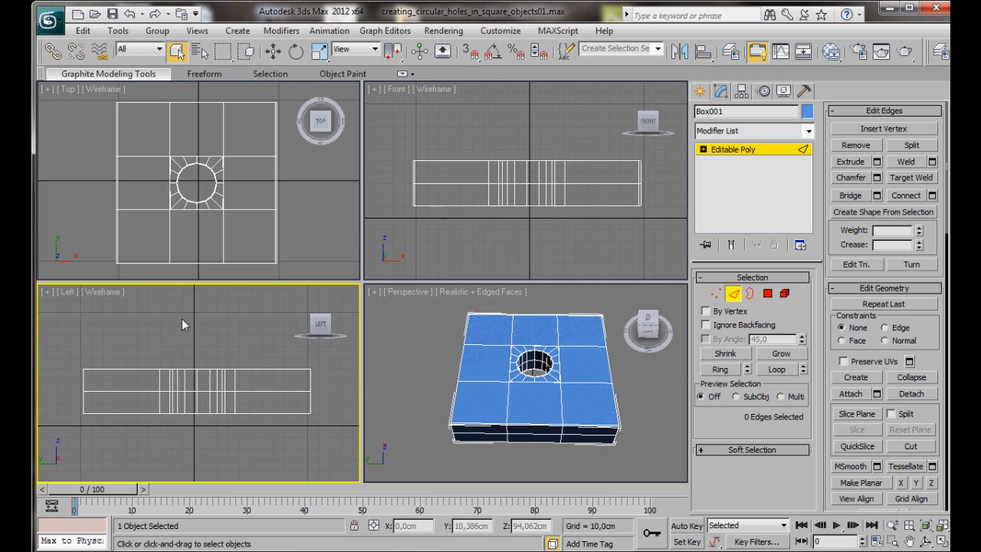
{"action": "mouse_move", "coordinate": [268, 346]}
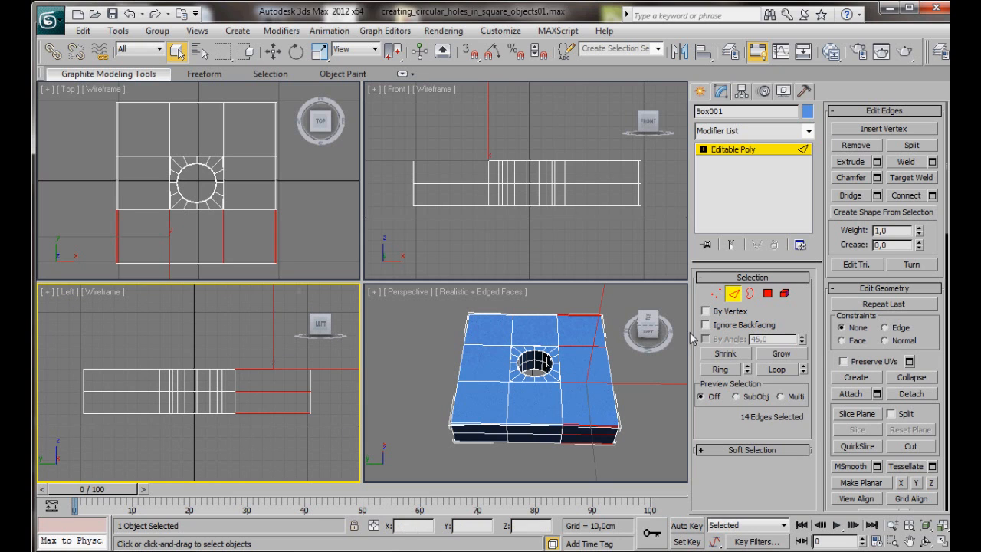
Connect the selected outer edges and slide the new loop to about -86 toward the border
{"action": "left_click", "coordinate": [927, 195]}
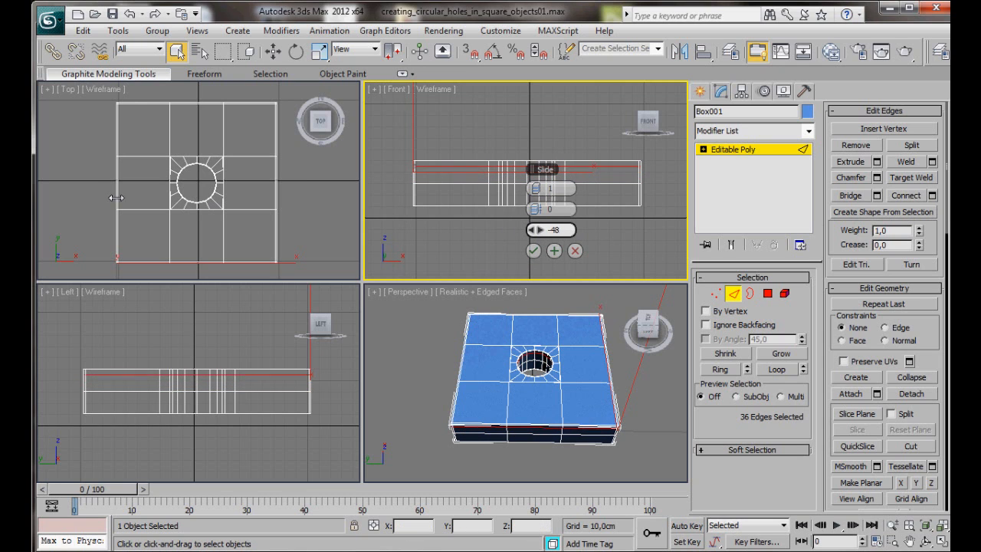
{"action": "left_click_drag", "start_coordinate": [550, 230], "coordinate": [550, 261]}
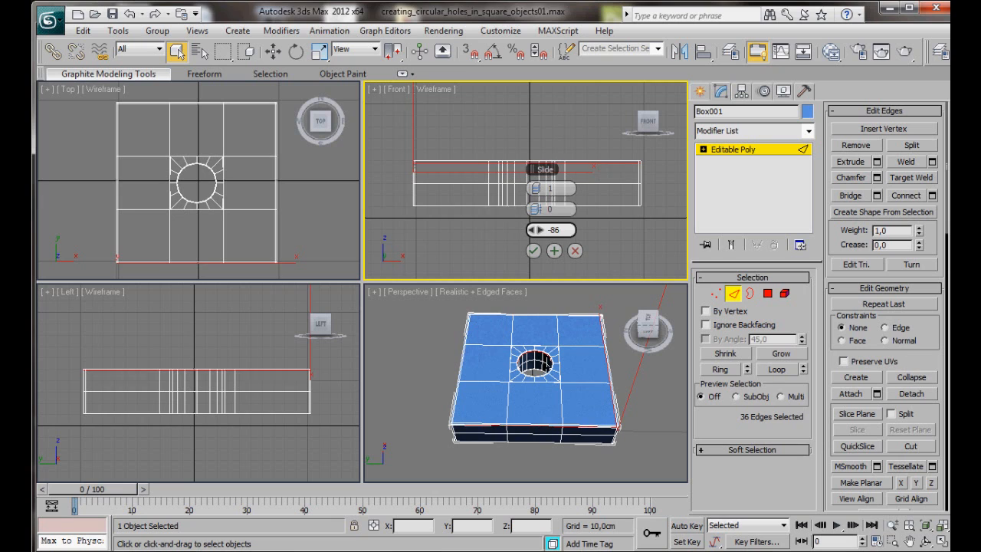
{"action": "left_click_drag", "start_coordinate": [552, 230], "coordinate": [552, 245]}
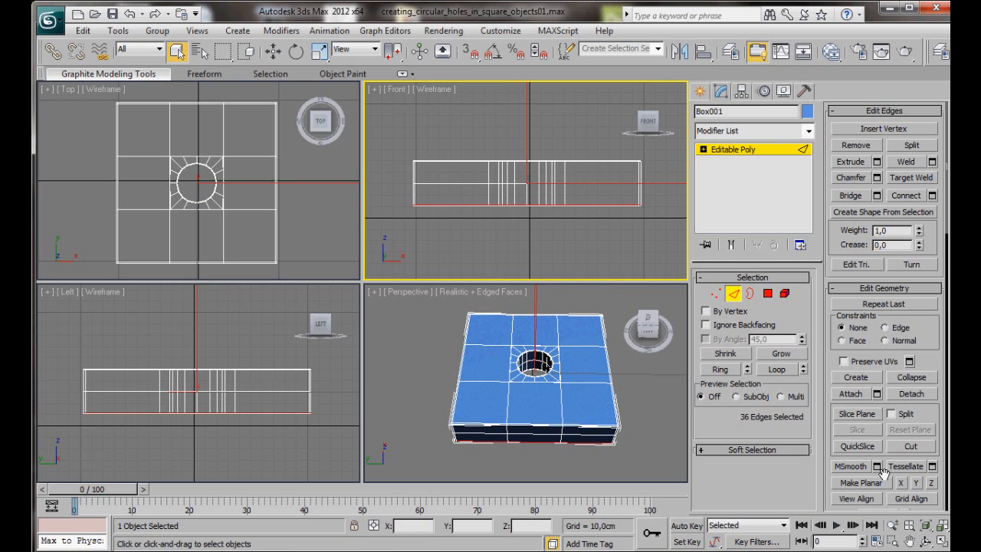
Enable Use NURMS Subdivision and inspect the rounded hole and corners
{"action": "scroll", "scroll_direction": "down", "scroll_amount": 3}
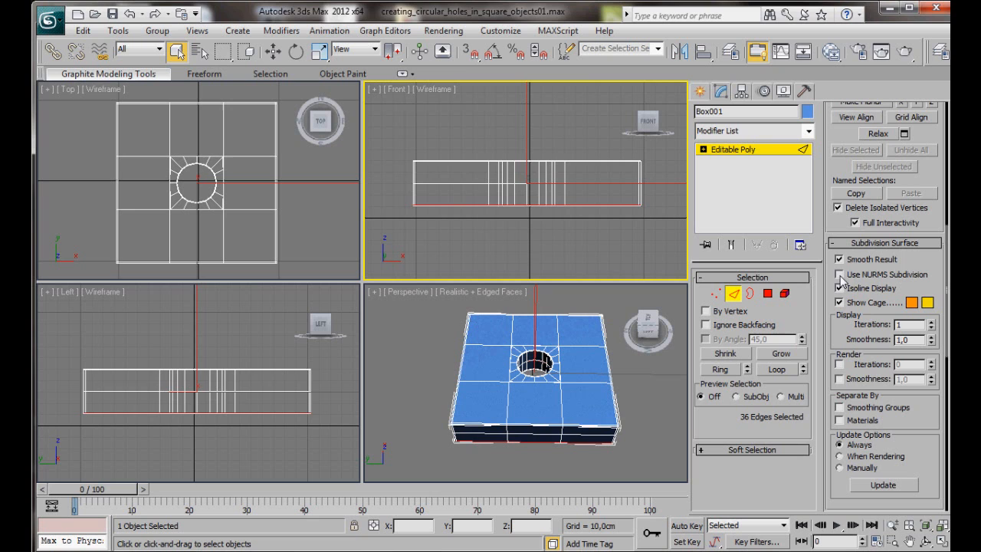
{"action": "left_click", "coordinate": [840, 274]}
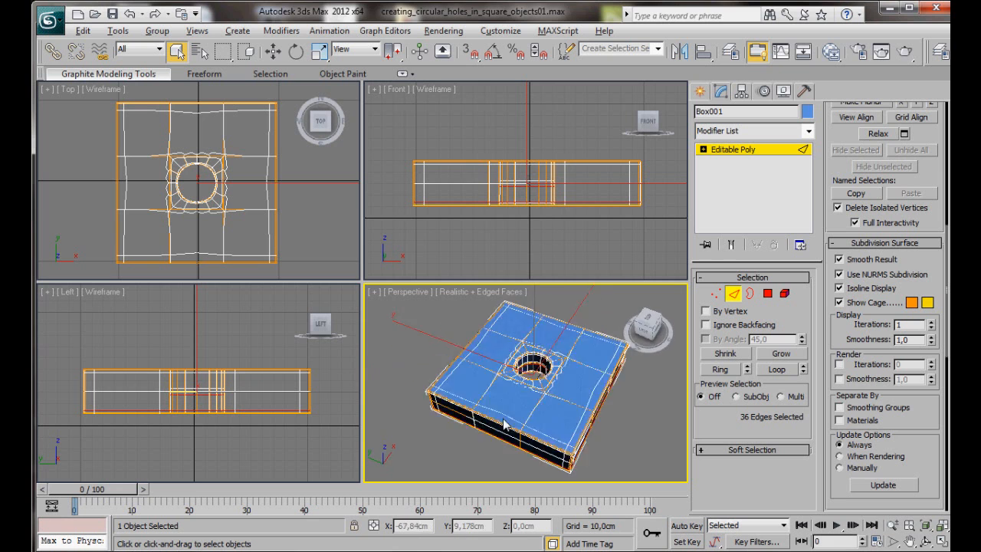
{"action": "left_click_drag", "start_coordinate": [524, 383], "coordinate": [544, 432]}
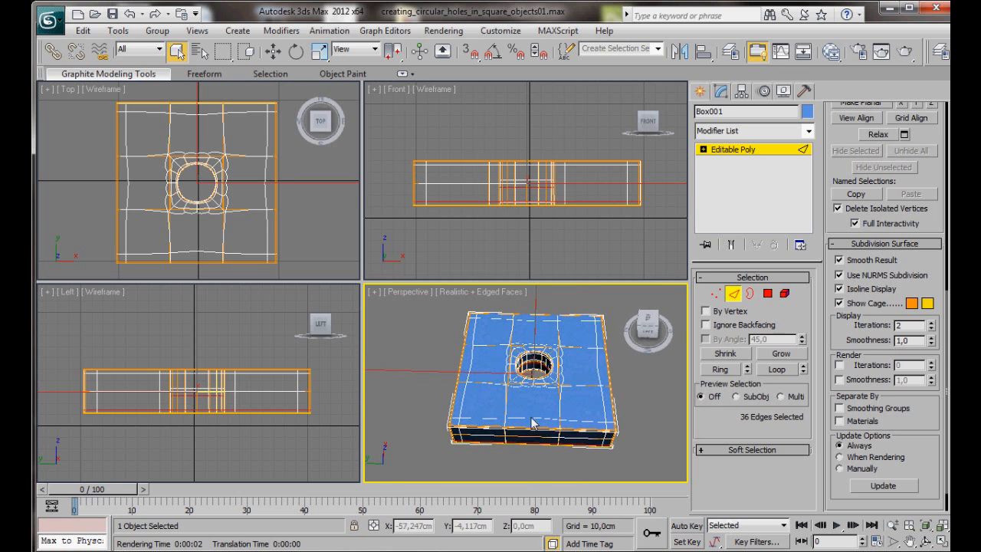
{"action": "mouse_move", "coordinate": [496, 320]}
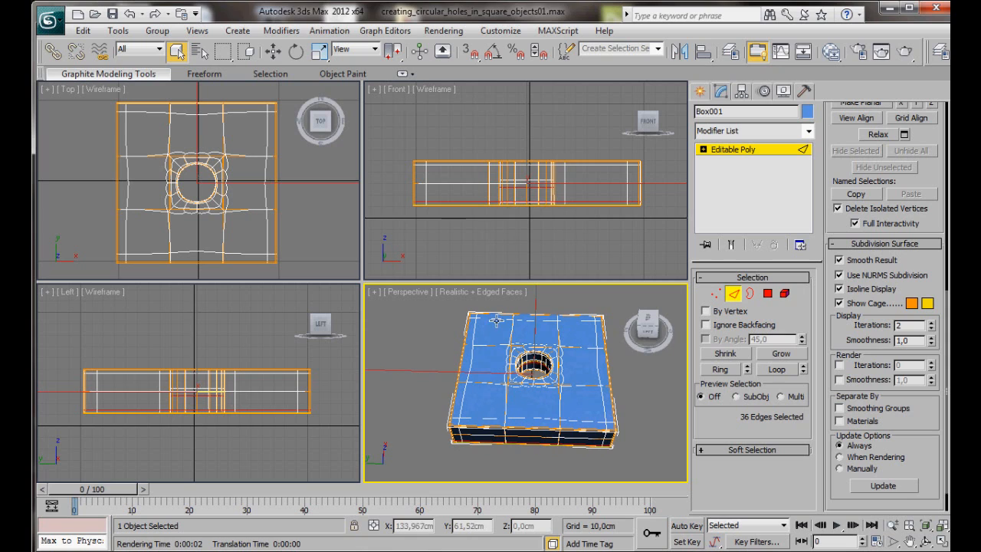